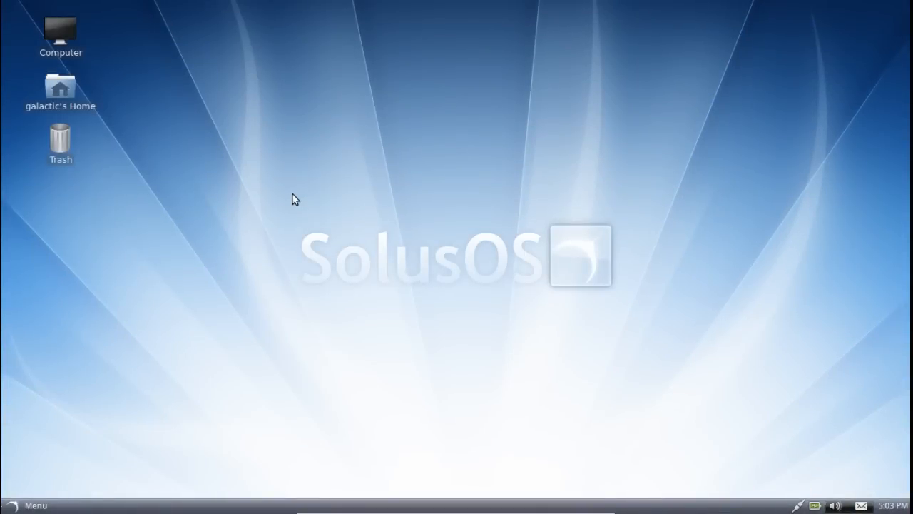
mouse_move(257, 194)
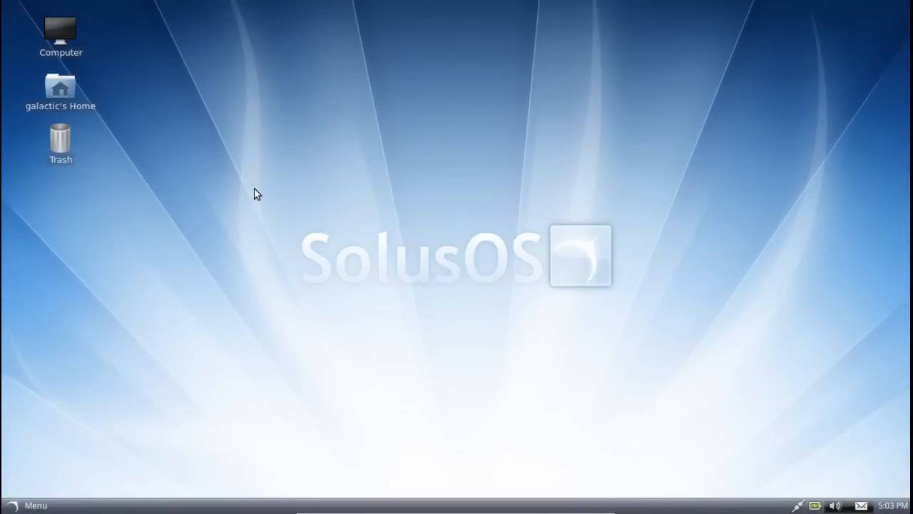
mouse_move(216, 248)
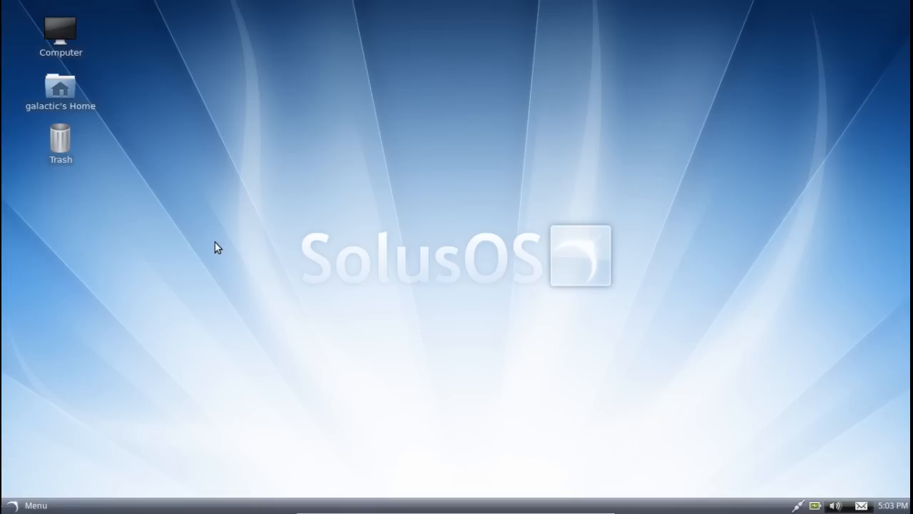
mouse_move(63, 455)
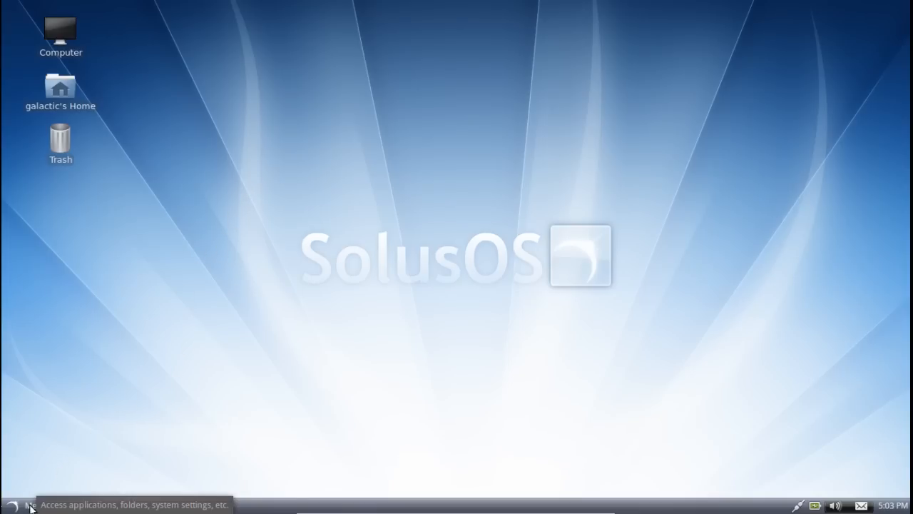
Step: Browse the bundled wallpapers in the Appearance Preferences Background list
click(14, 504)
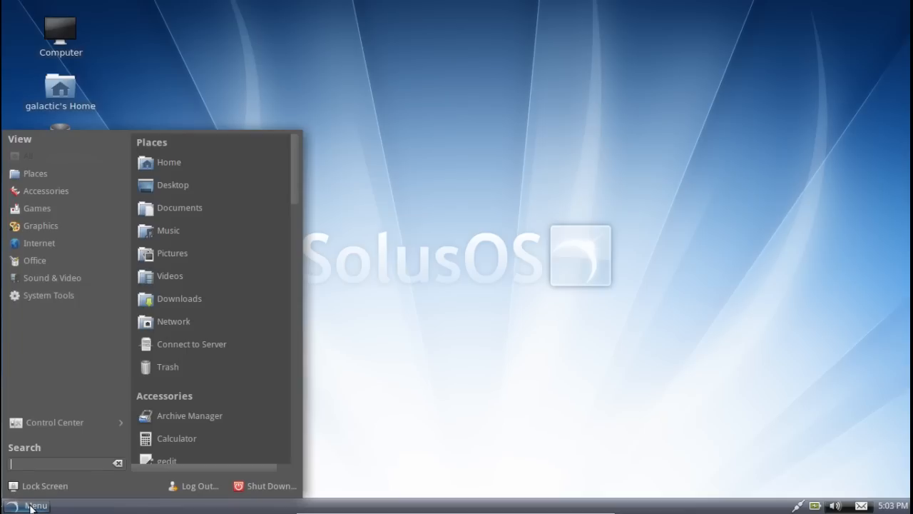
mouse_move(52, 485)
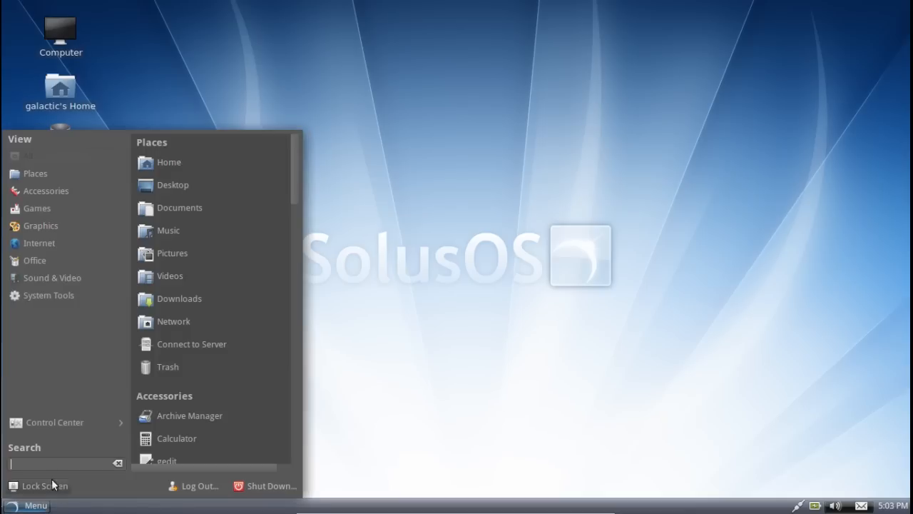
mouse_move(83, 163)
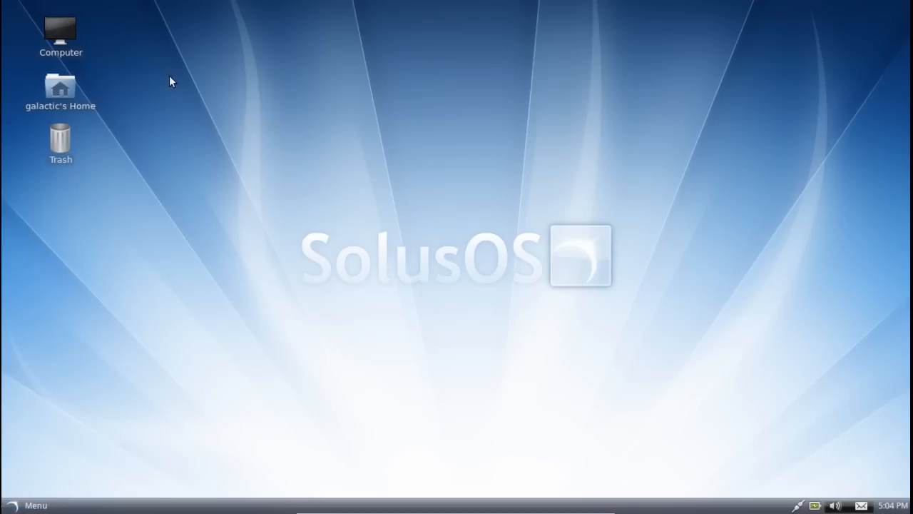
mouse_move(417, 160)
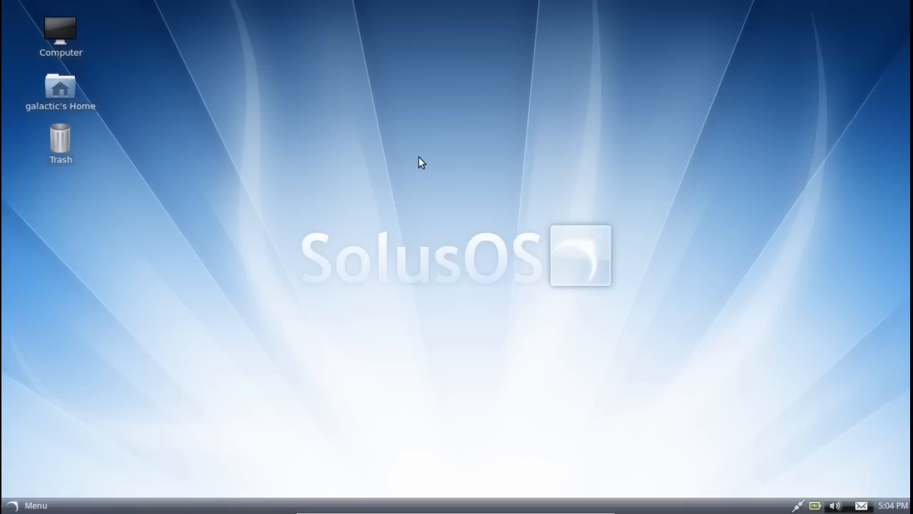
mouse_move(476, 288)
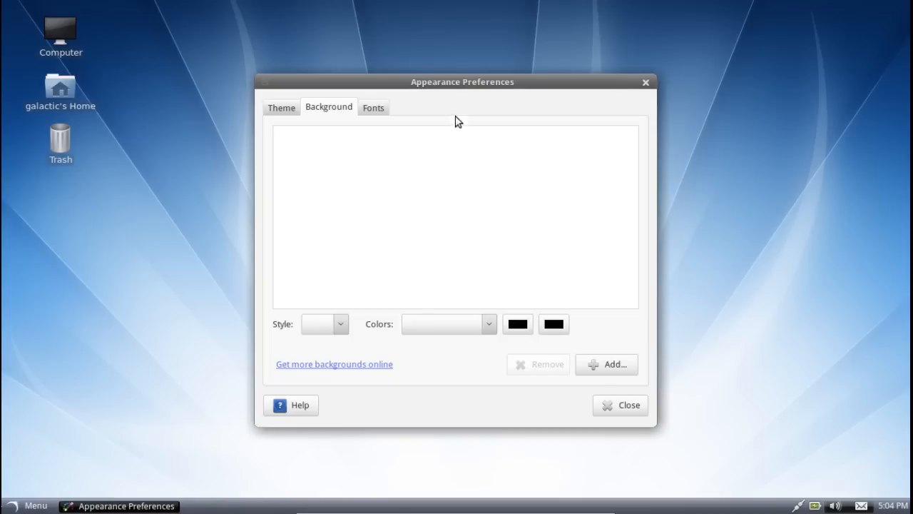
drag(456, 81, 469, 77)
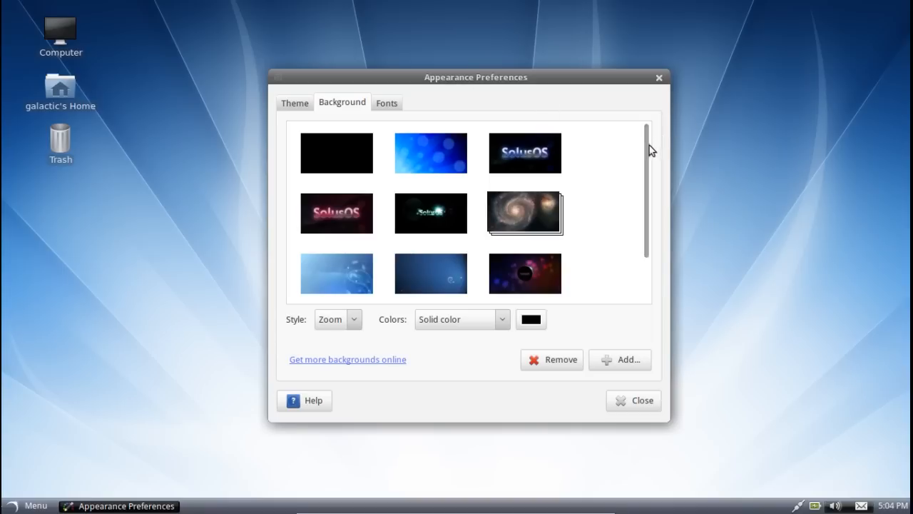
scroll(down, 3)
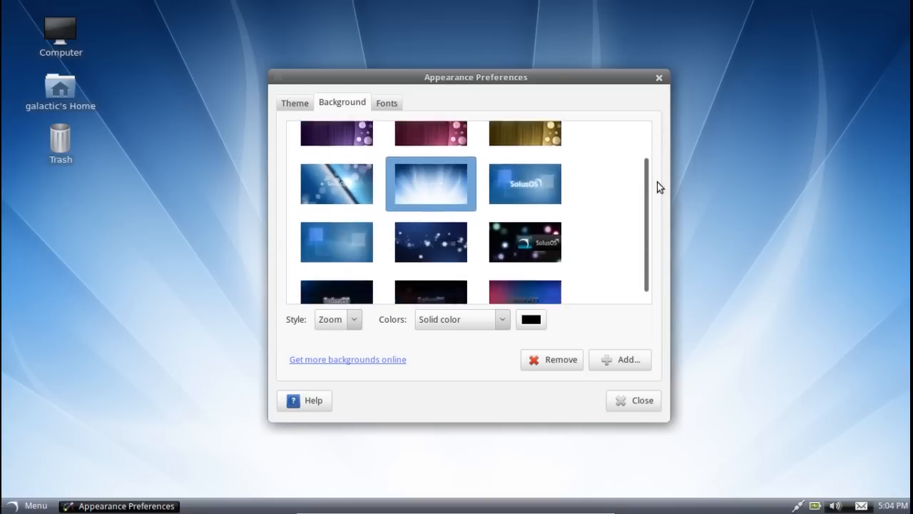
scroll(down, 3)
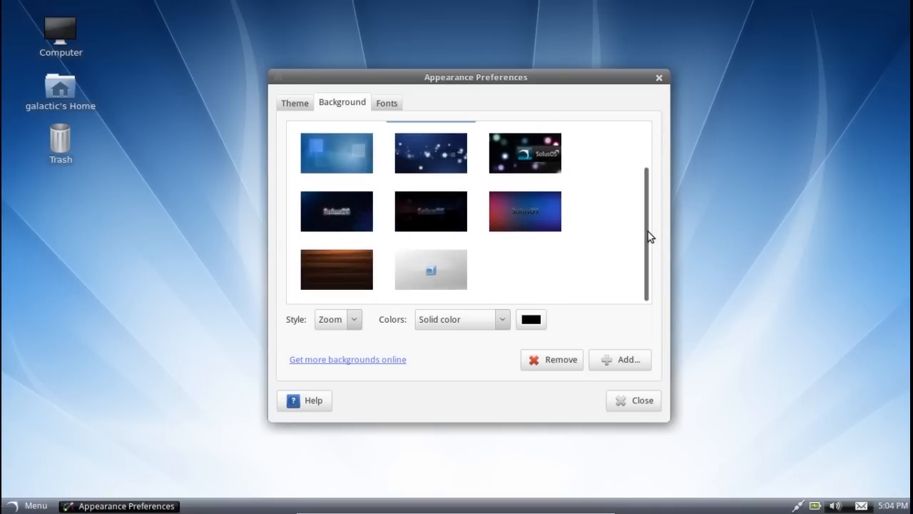
scroll(down, 3)
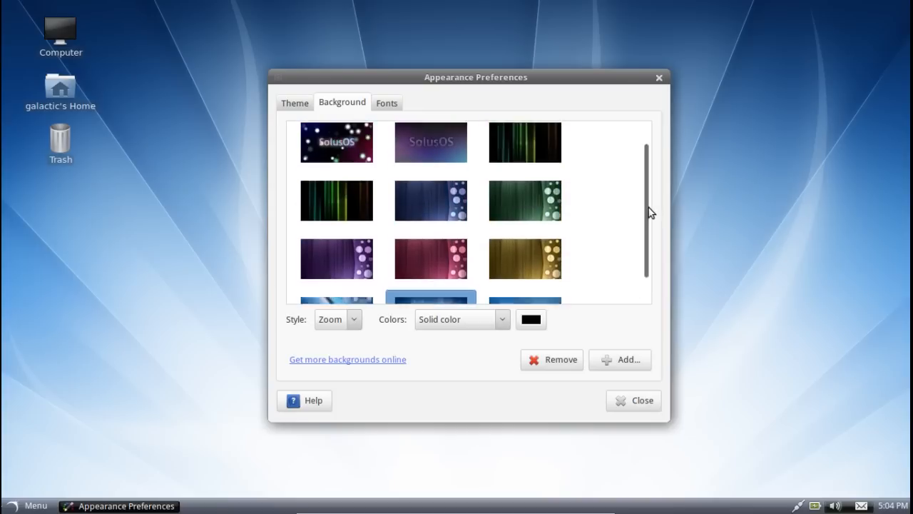
scroll(down, 3)
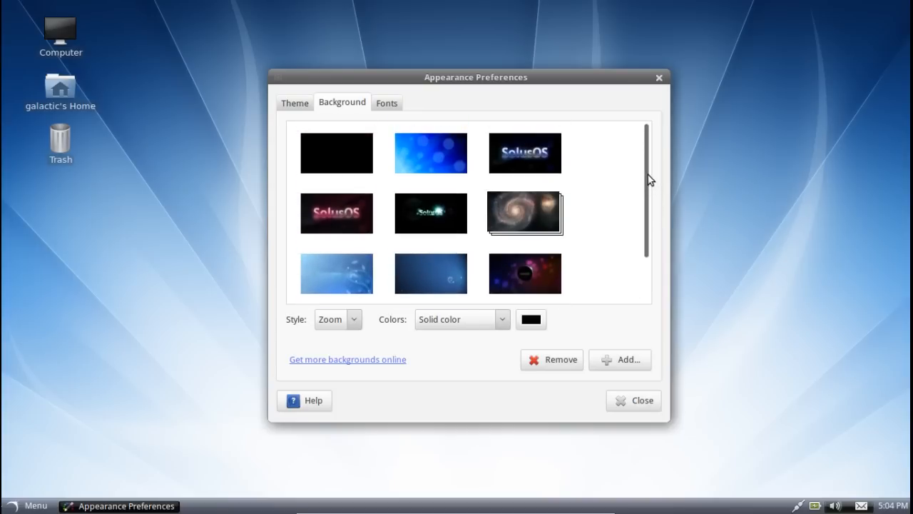
scroll(down, 3)
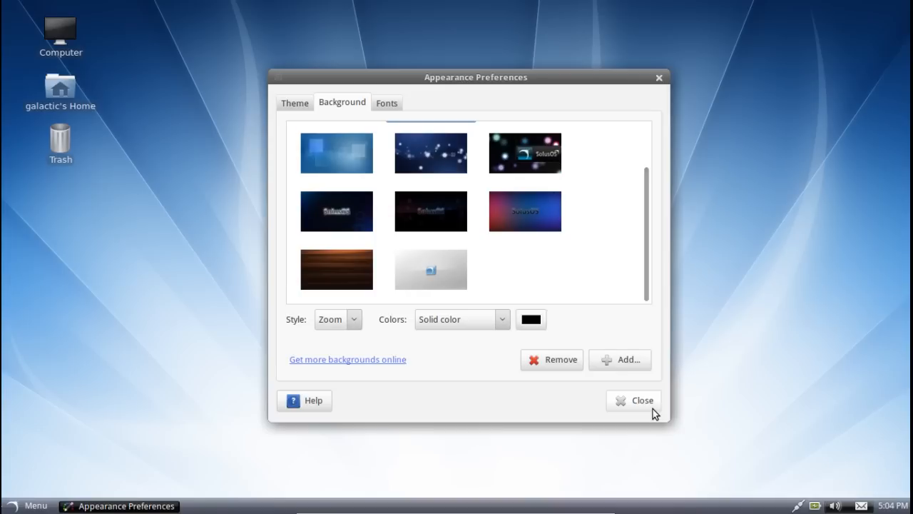
scroll(down, 3)
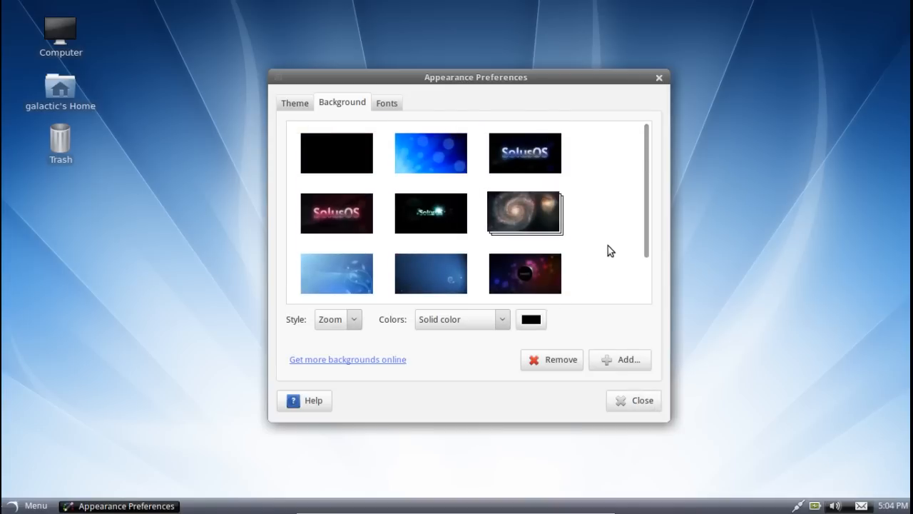
mouse_move(377, 106)
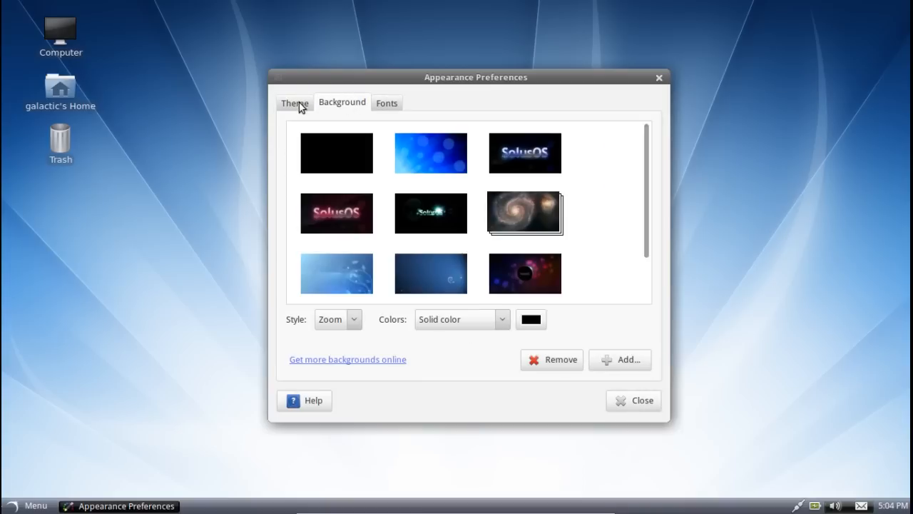
Step: Glance at the Fonts settings, return to Background and close Appearance Preferences unchanged
click(386, 103)
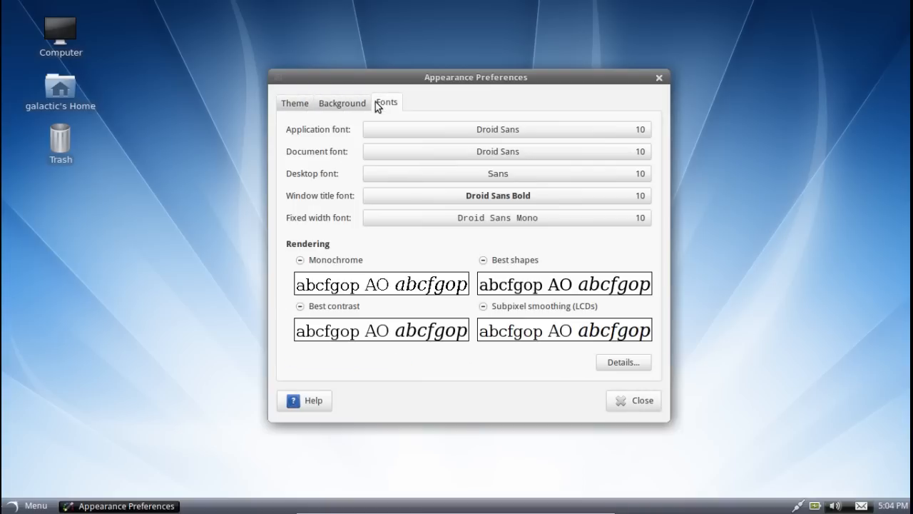
click(342, 102)
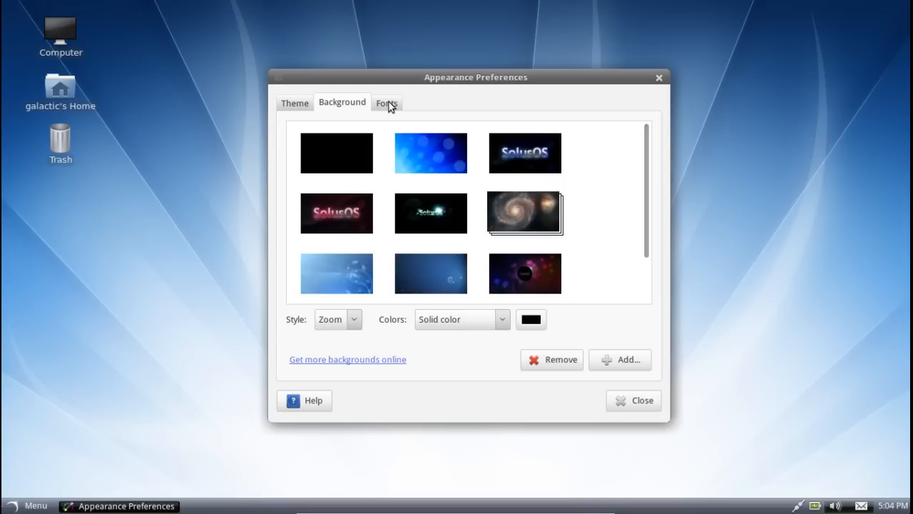
scroll(down, 3)
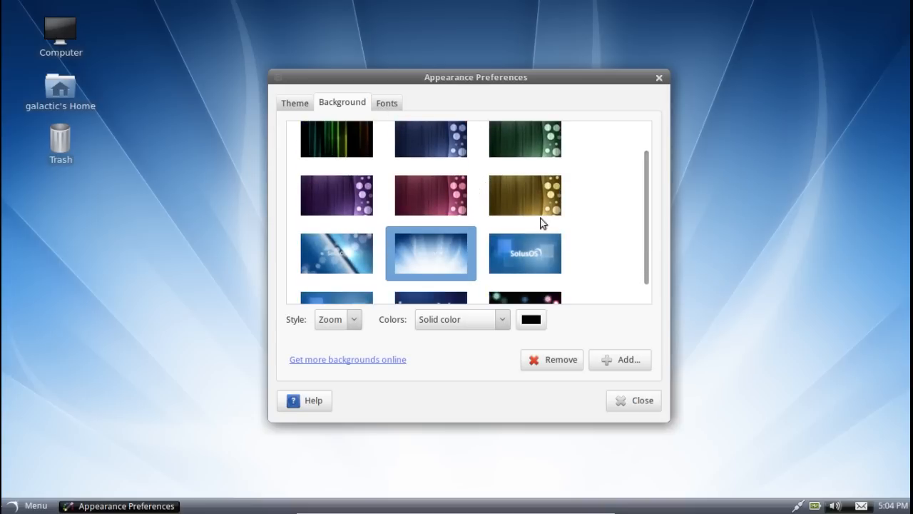
click(642, 399)
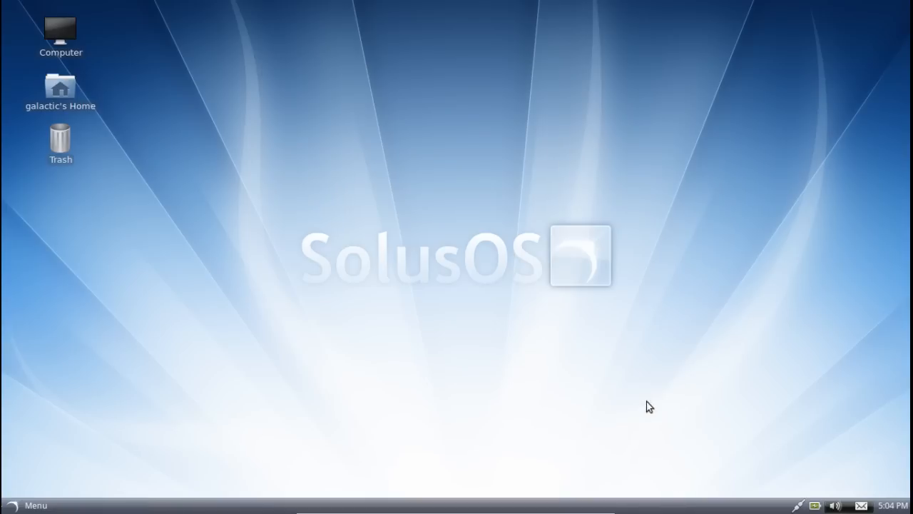
Step: Browse the Add to Panel applet list from the bottom panel and close it without adding anything
right_click(184, 509)
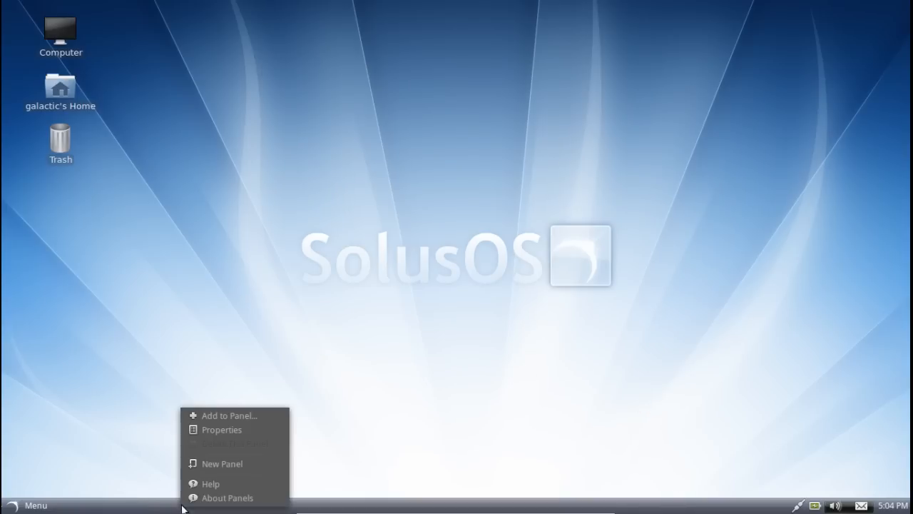
click(228, 415)
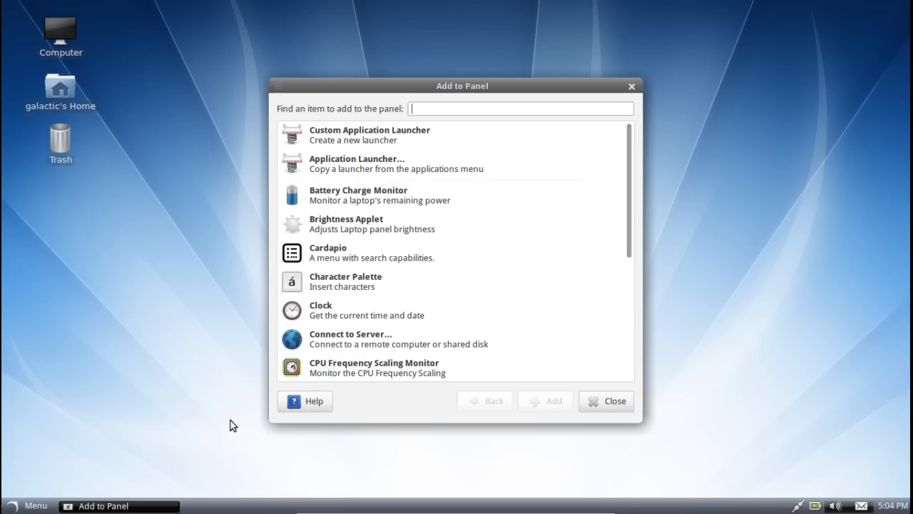
scroll(down, 3)
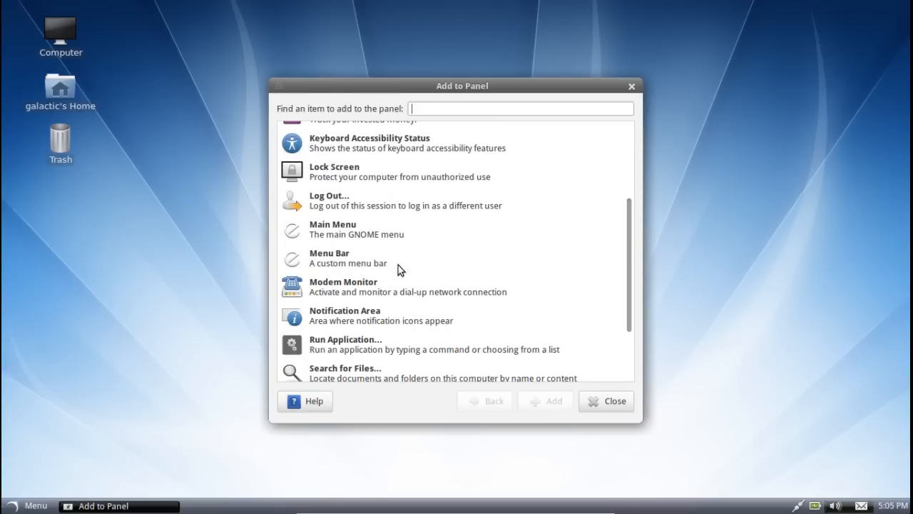
scroll(down, 3)
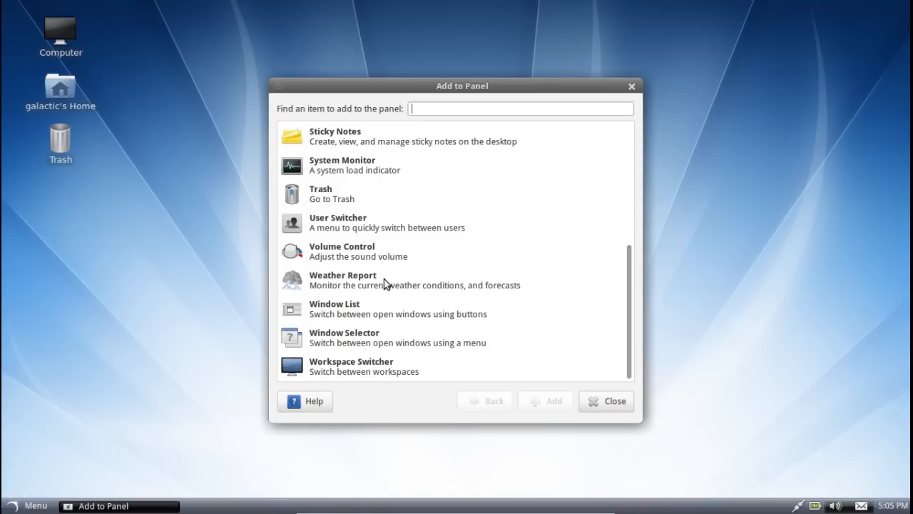
mouse_move(480, 305)
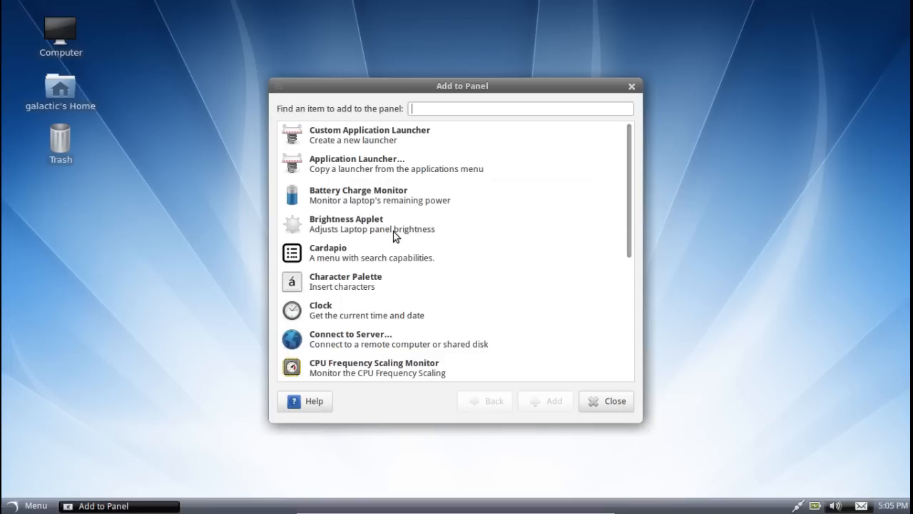
scroll(down, 3)
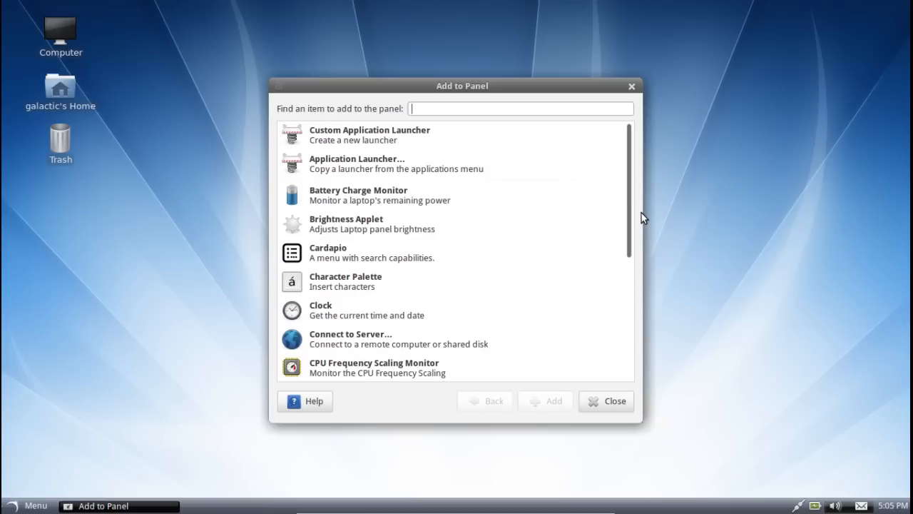
click(606, 401)
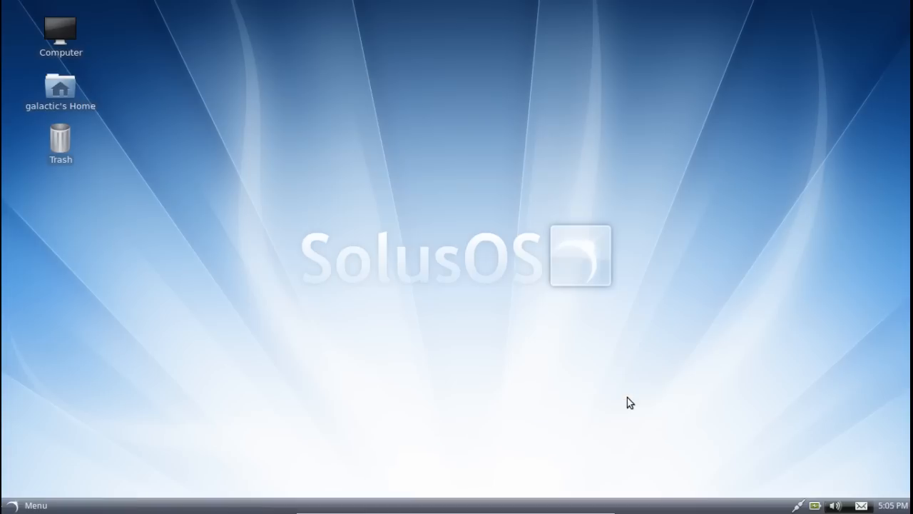
mouse_move(132, 55)
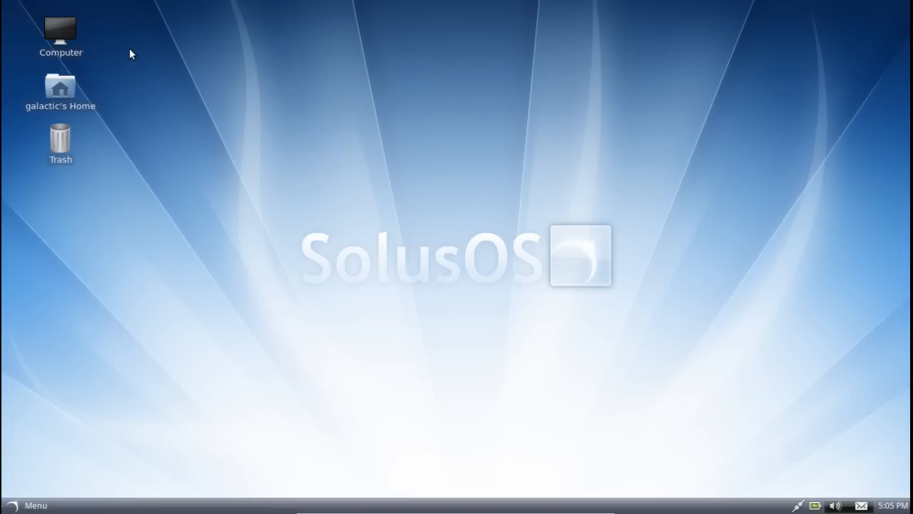
Step: Launch VLC media player from the menu's Sound & Video category
click(38, 504)
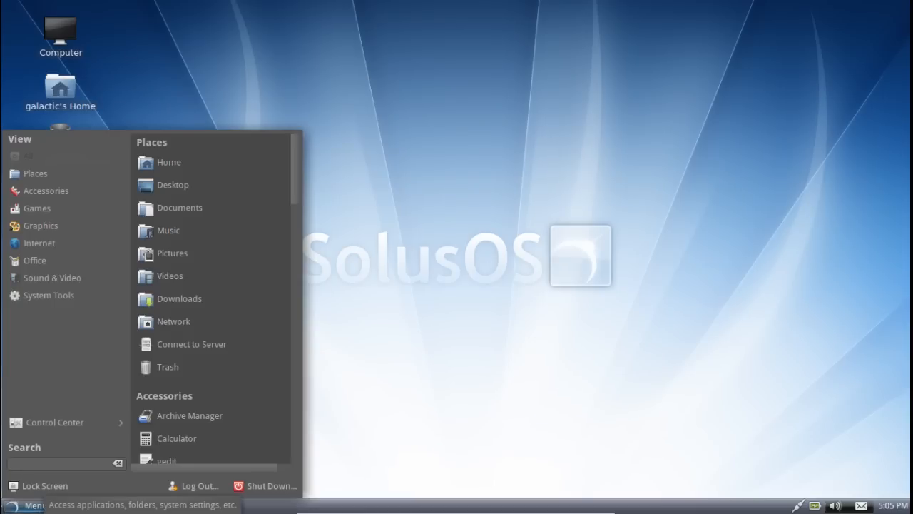
mouse_move(50, 485)
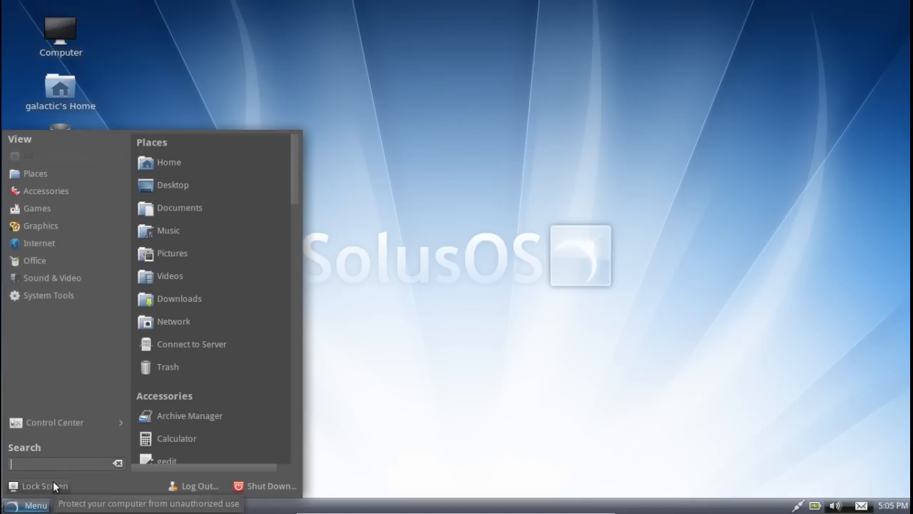
mouse_move(77, 383)
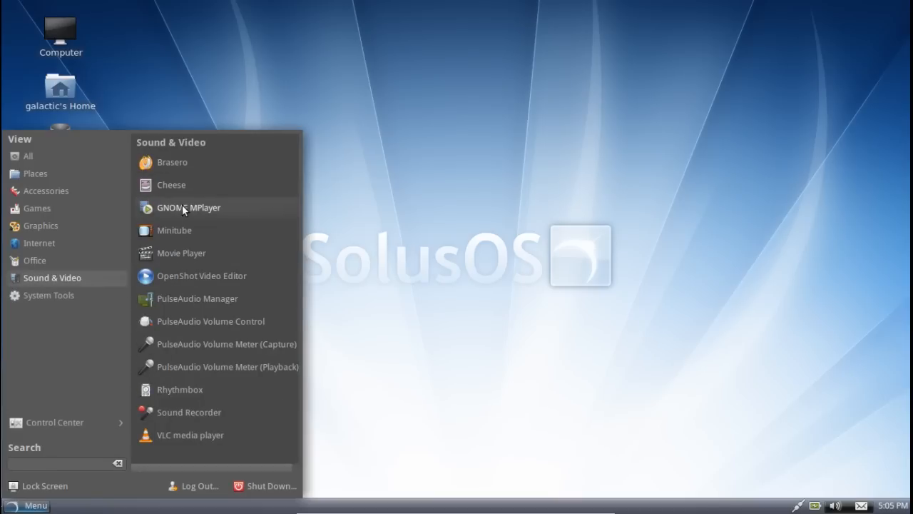
mouse_move(207, 298)
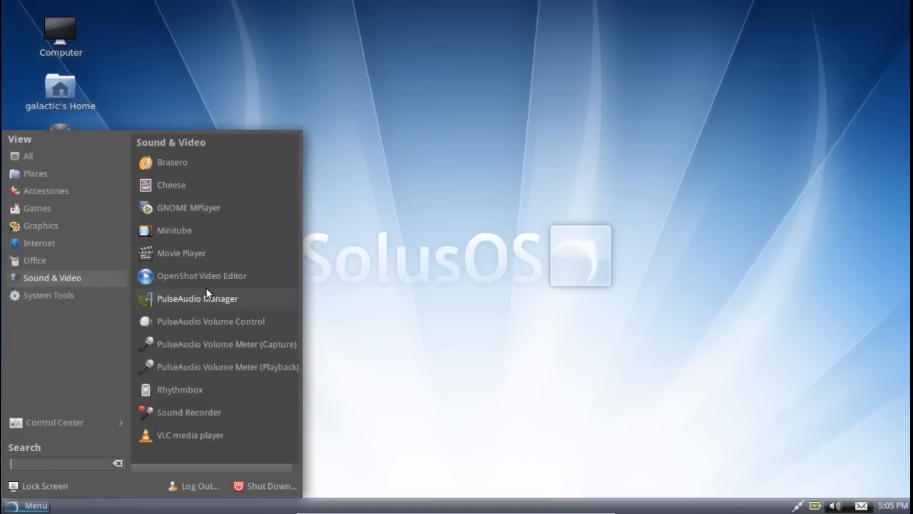
mouse_move(207, 448)
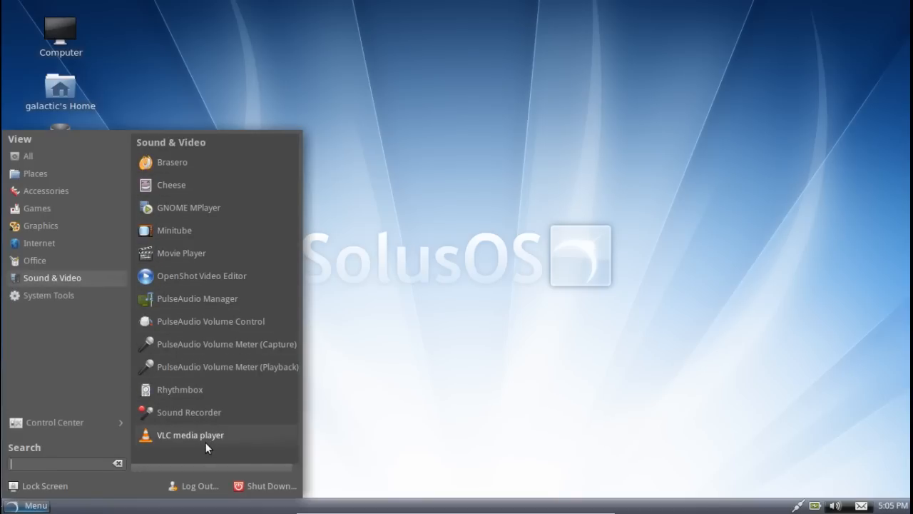
click(190, 433)
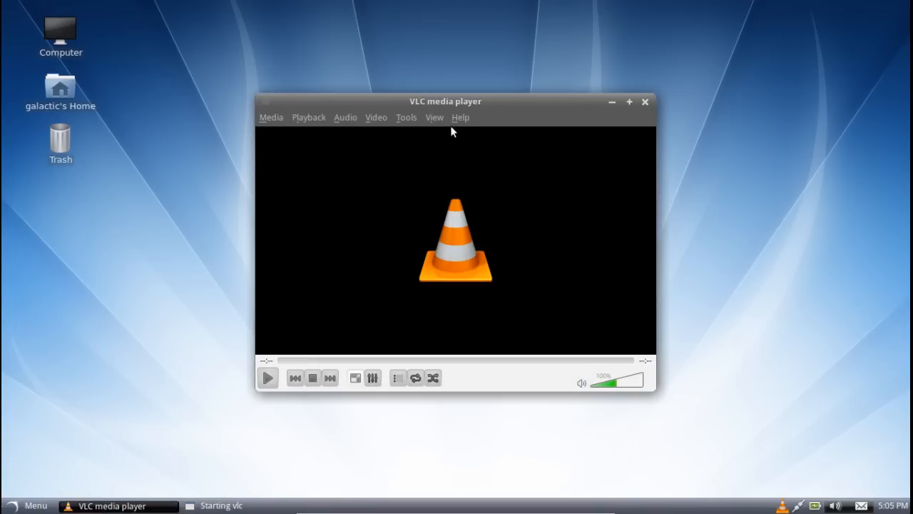
Step: View VLC's About dialog showing version 2.0.1 Twoflower, then close it
click(459, 117)
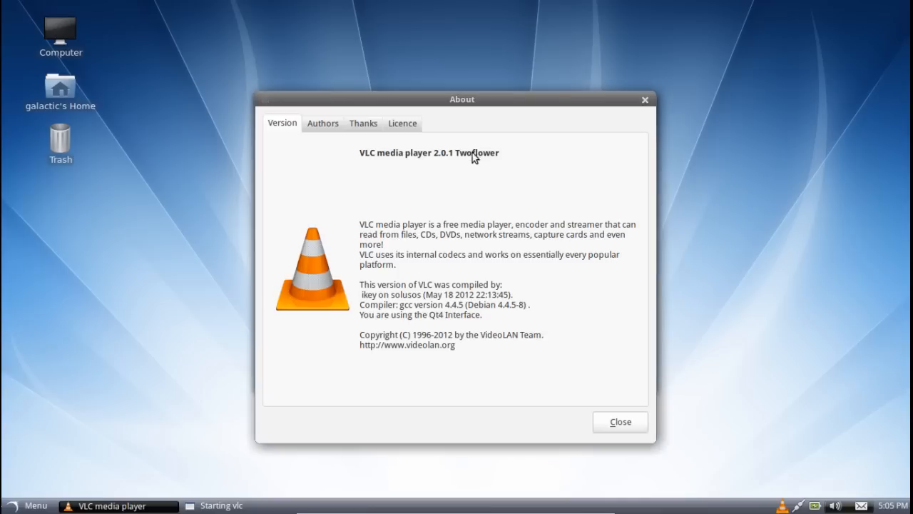
mouse_move(644, 100)
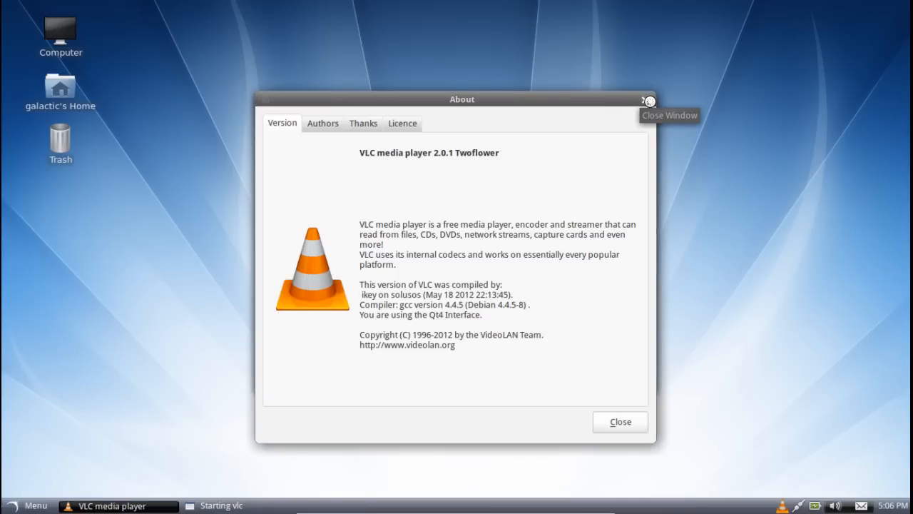
click(648, 100)
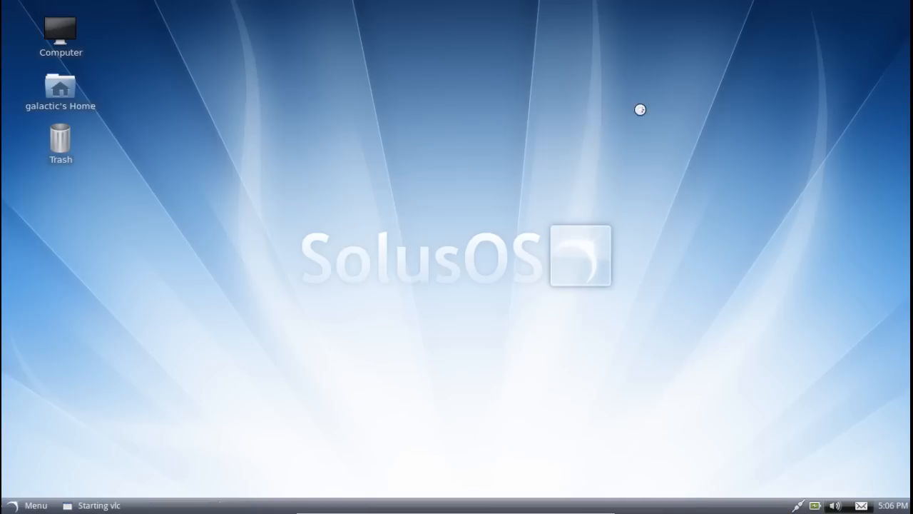
click(29, 505)
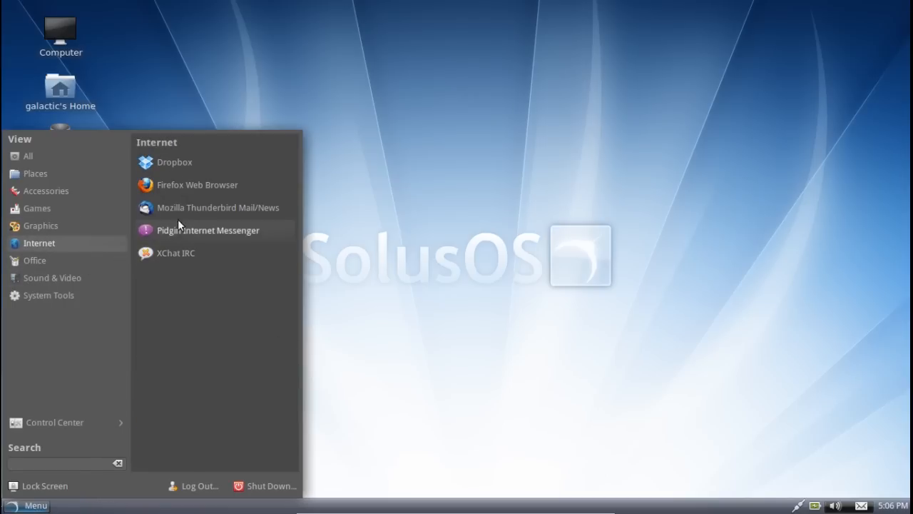
mouse_move(240, 178)
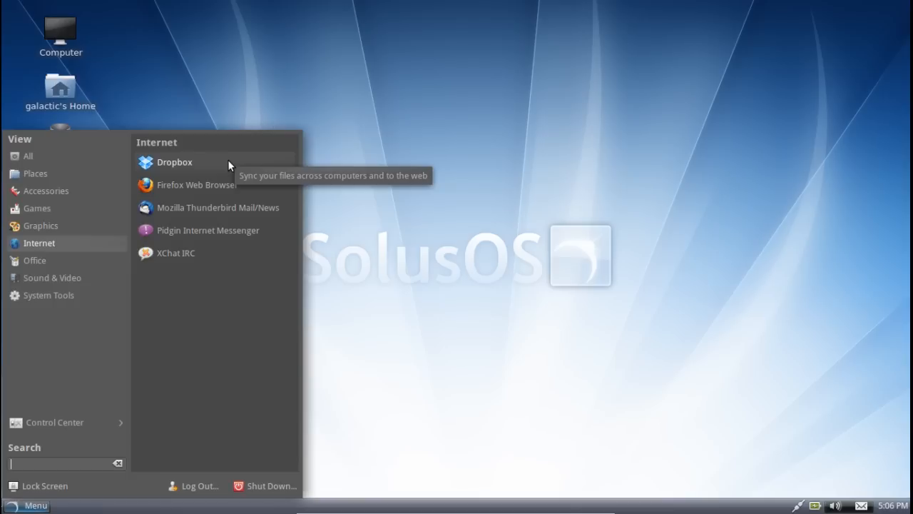
mouse_move(250, 235)
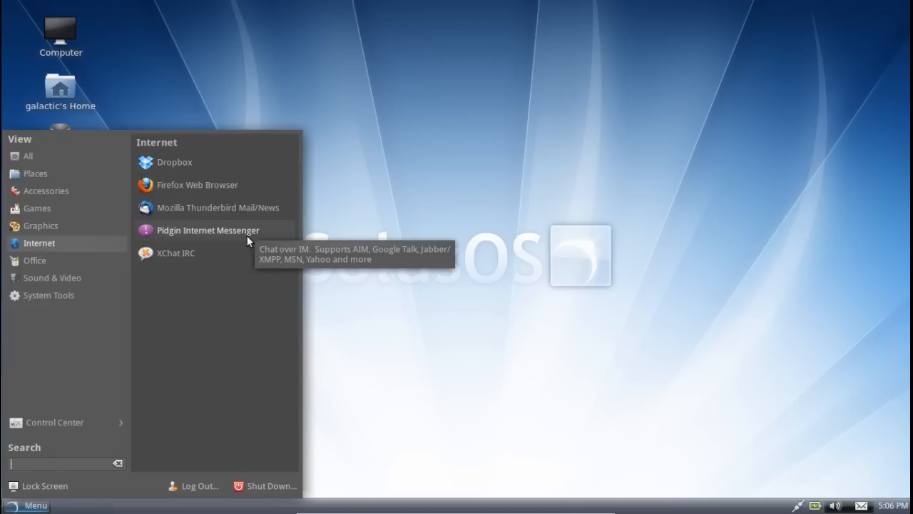
mouse_move(217, 207)
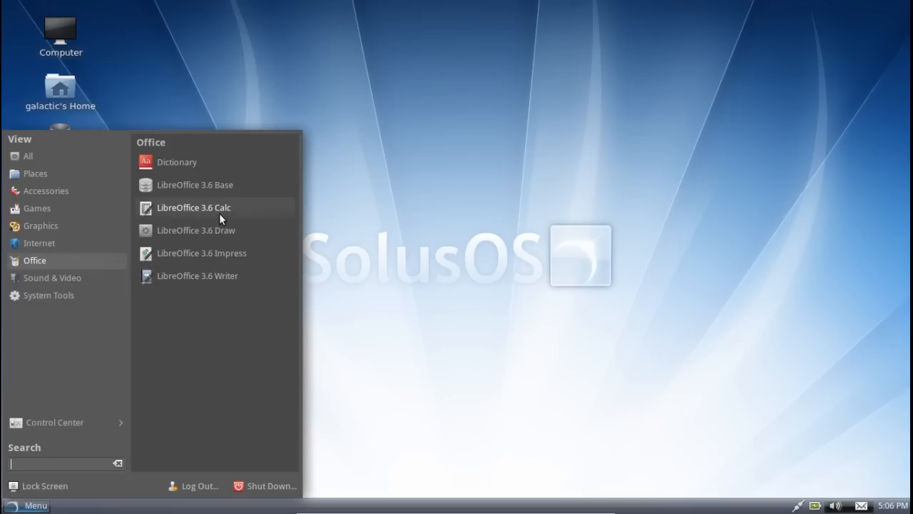
mouse_move(187, 276)
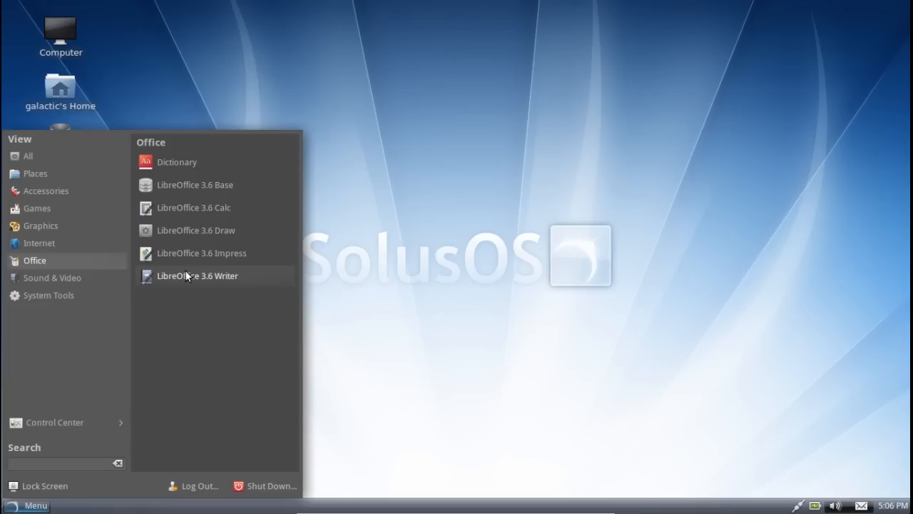
click(206, 275)
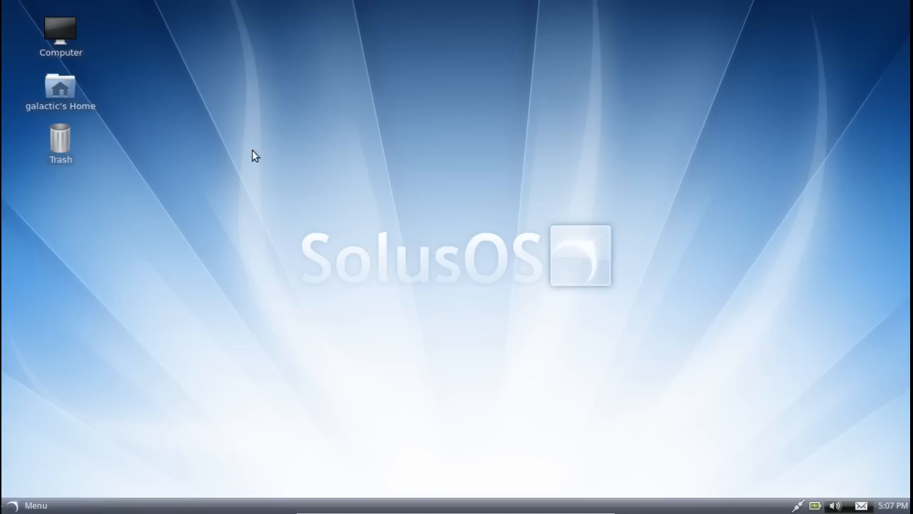
mouse_move(137, 129)
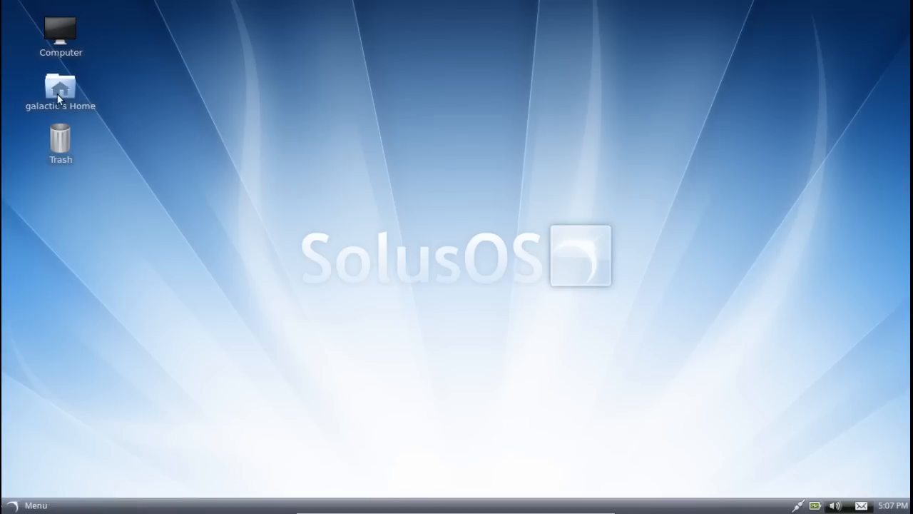
Step: Open galactic's home folder in Nautilus from the desktop Home icon
double_click(60, 85)
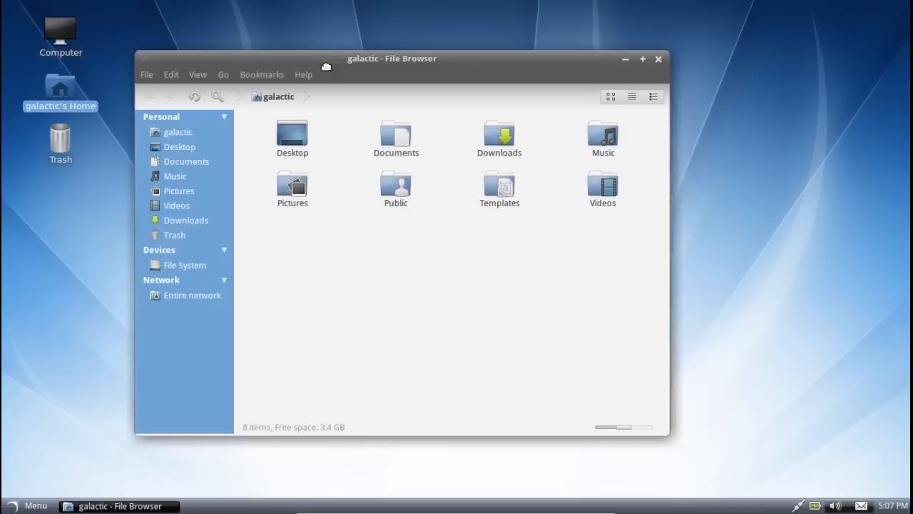
drag(391, 57, 452, 53)
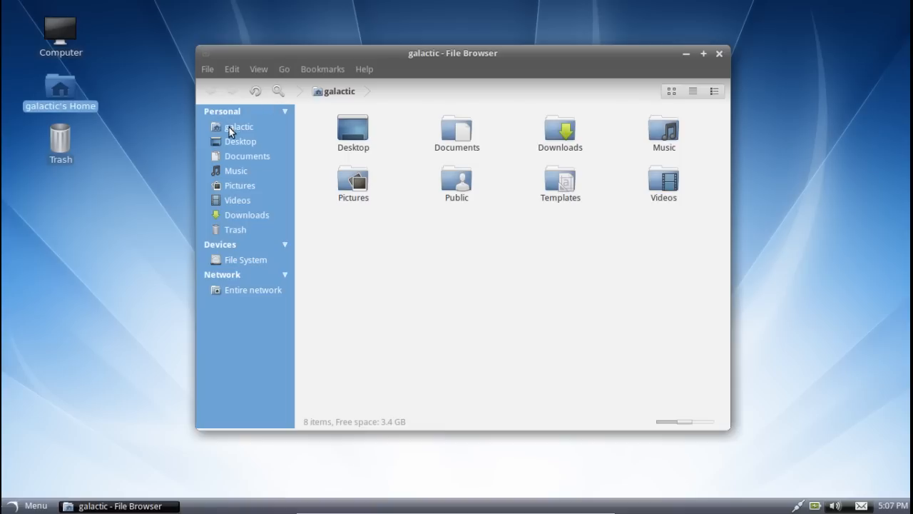
mouse_move(245, 271)
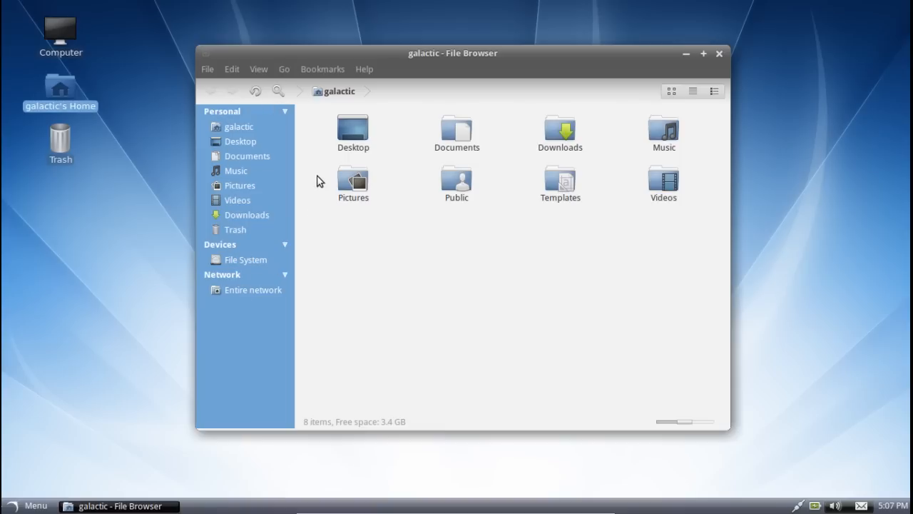
mouse_move(405, 209)
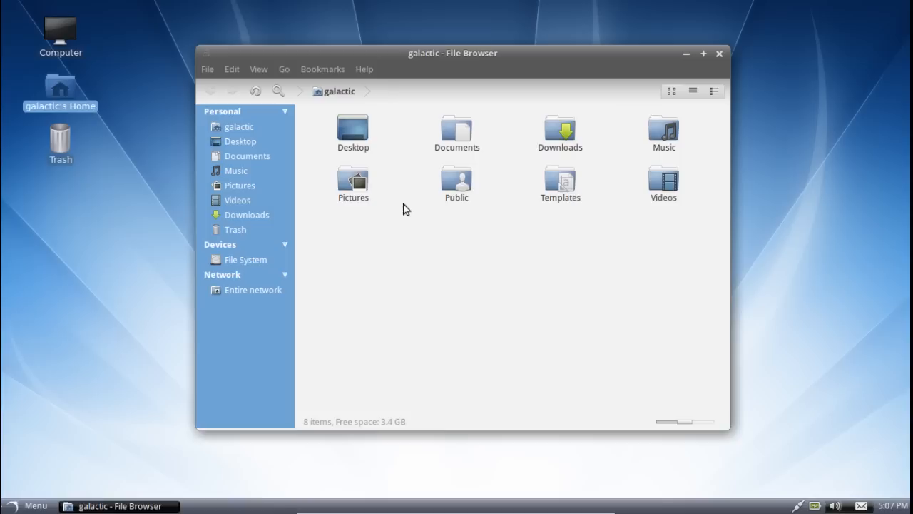
mouse_move(411, 205)
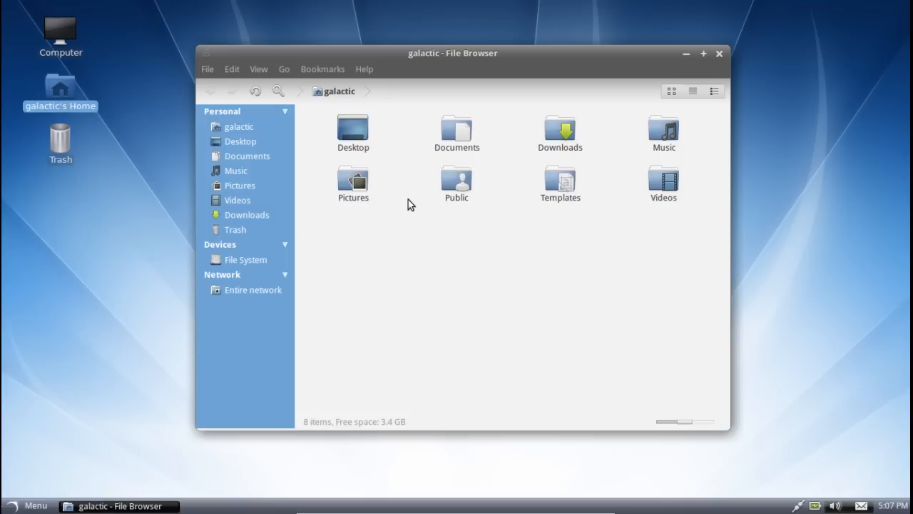
mouse_move(440, 68)
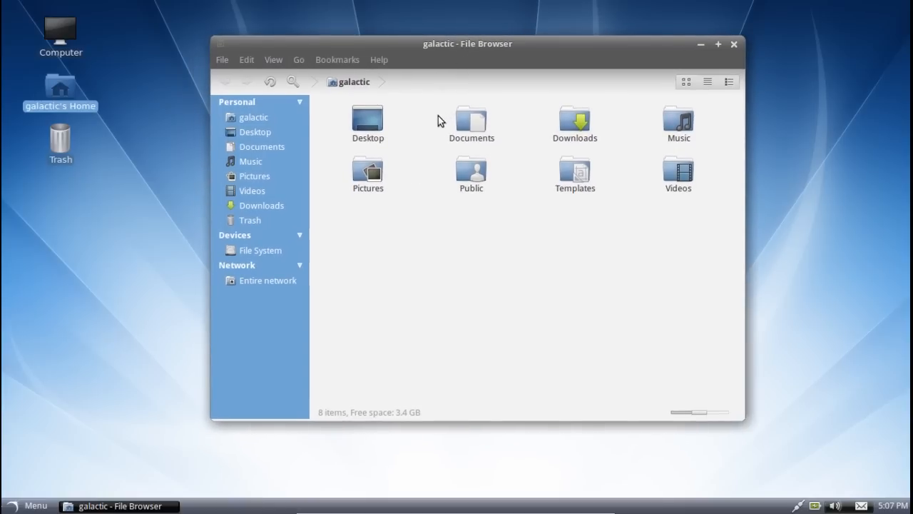
mouse_move(408, 165)
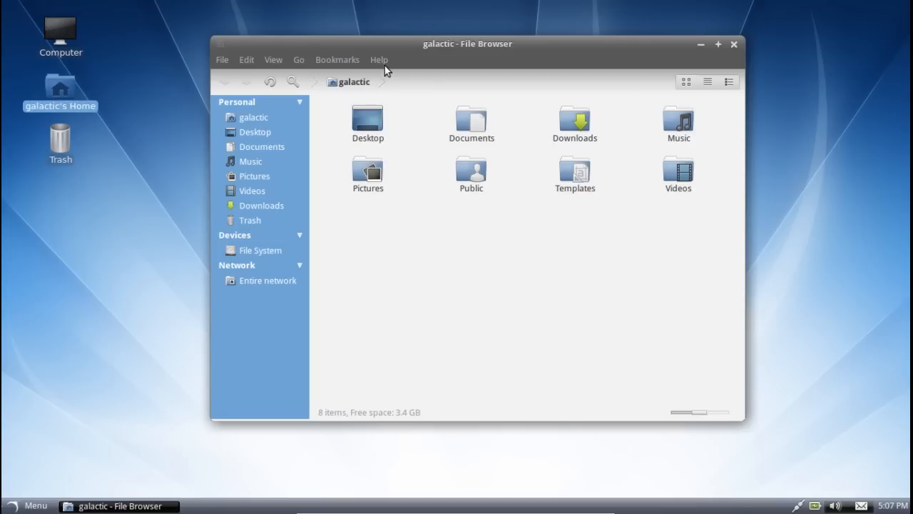
mouse_move(328, 121)
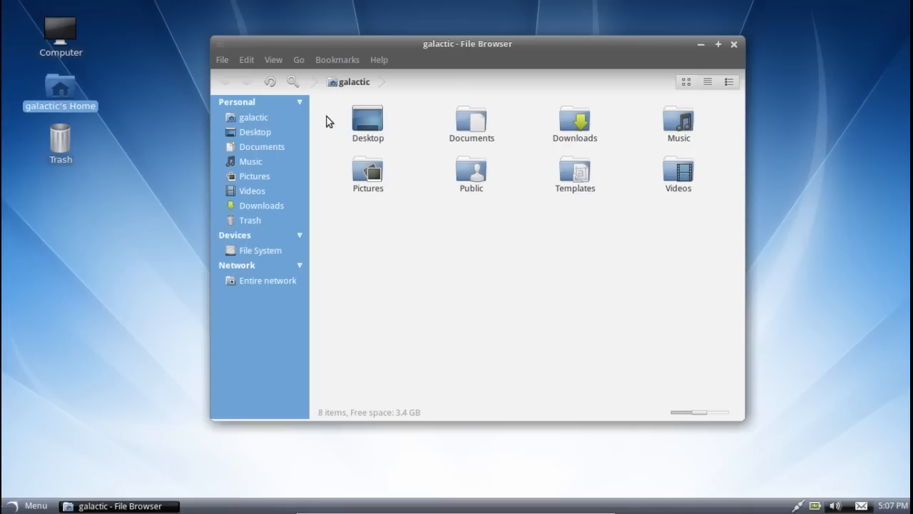
mouse_move(385, 311)
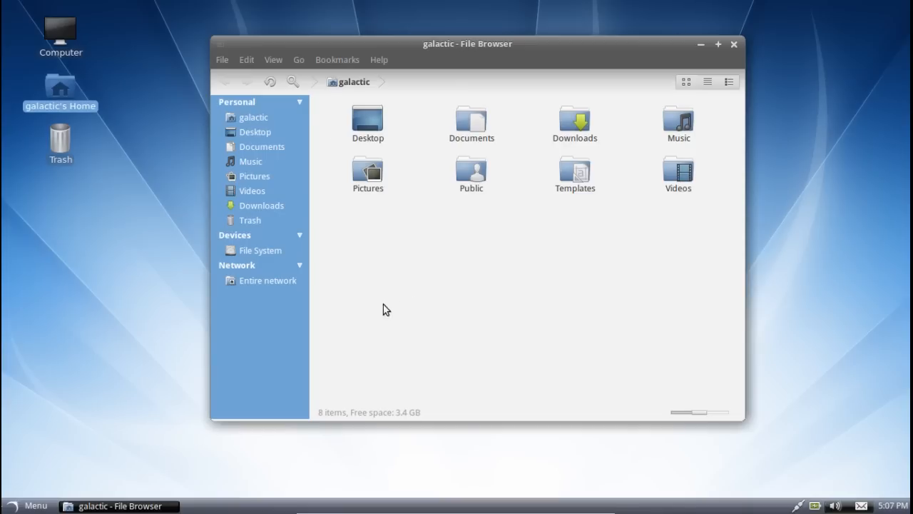
mouse_move(397, 60)
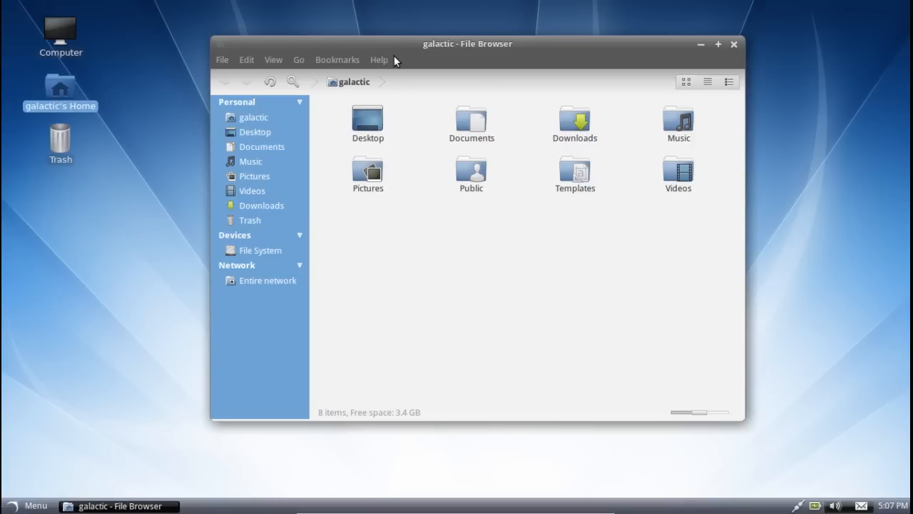
Step: Clear the folder selection in the home folder and look at the Bookmarks menu
click(337, 60)
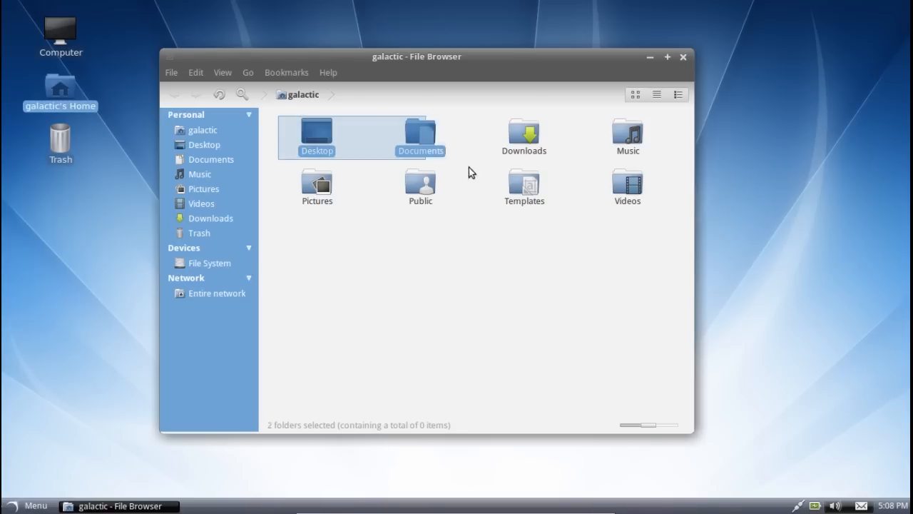
click(616, 242)
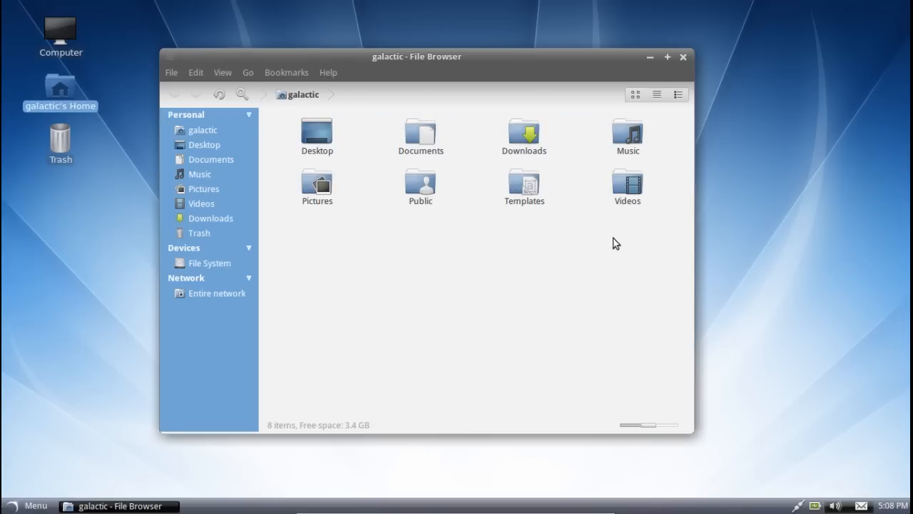
mouse_move(297, 288)
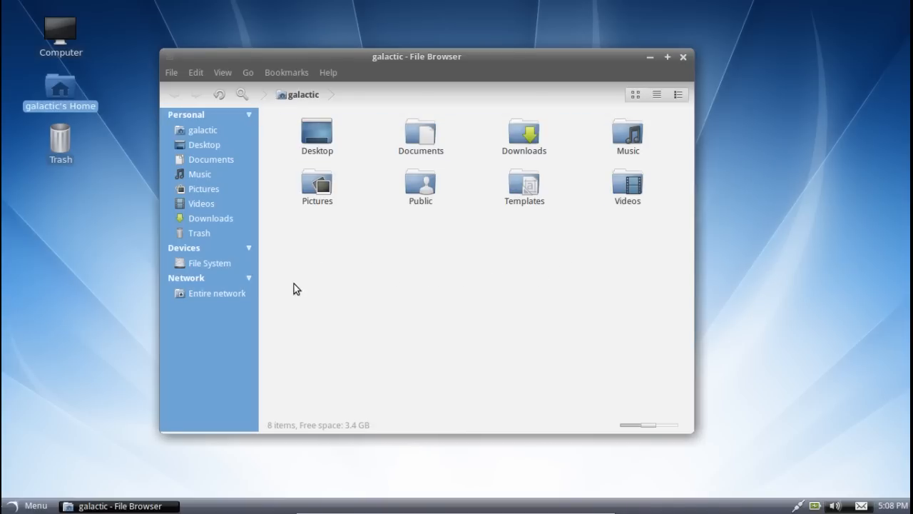
mouse_move(695, 233)
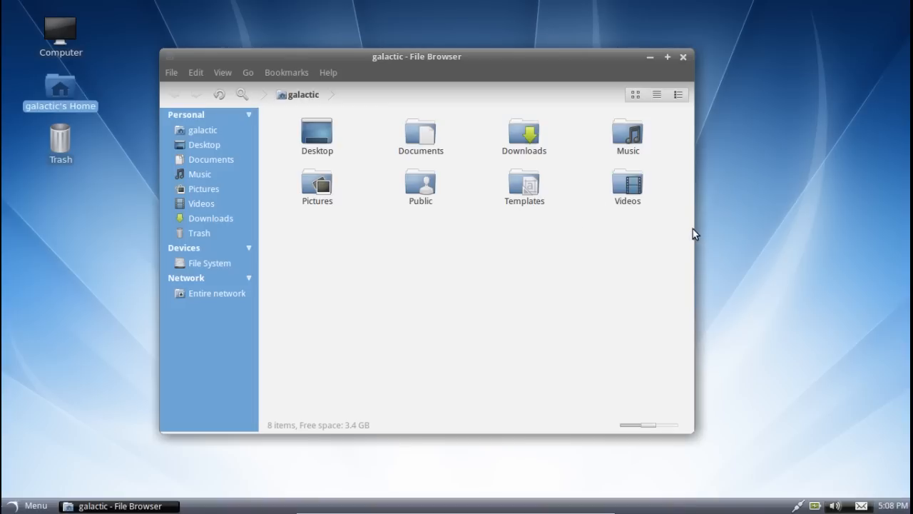
mouse_move(474, 248)
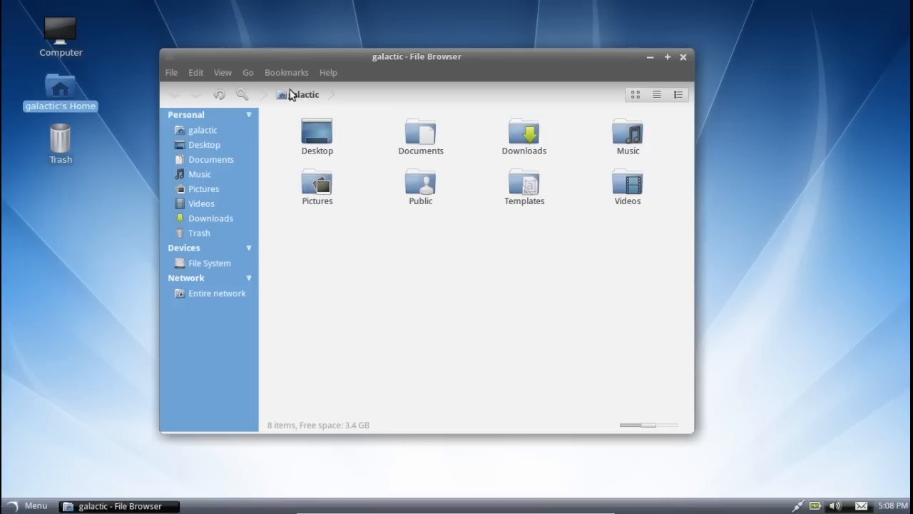
click(286, 71)
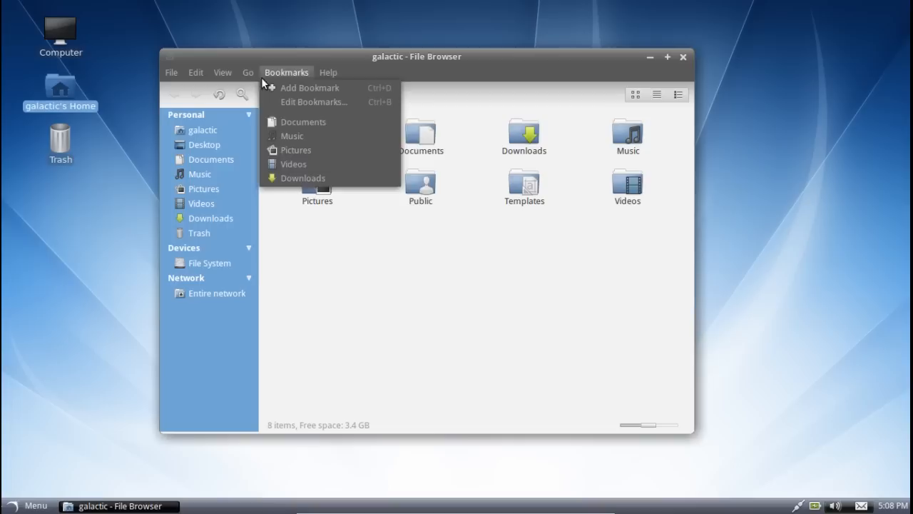
Step: Look through the View menu options, then close the File Browser window
click(222, 71)
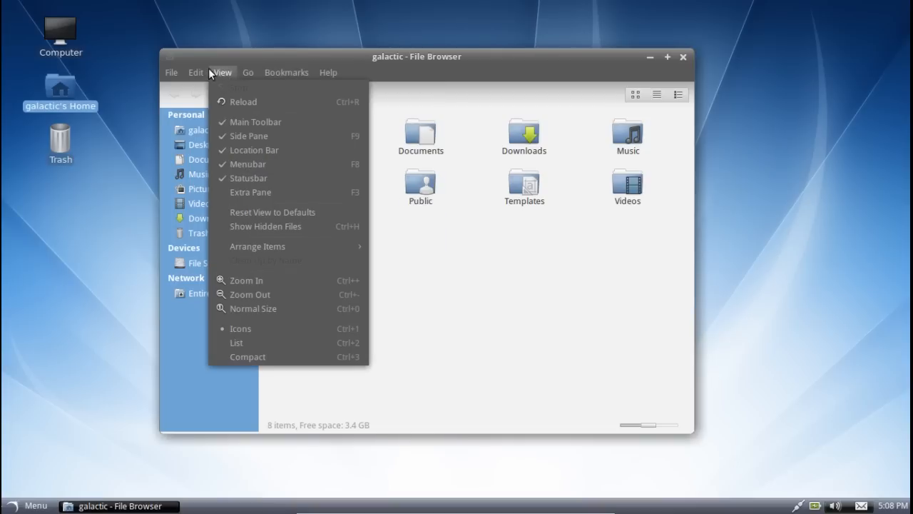
click(171, 71)
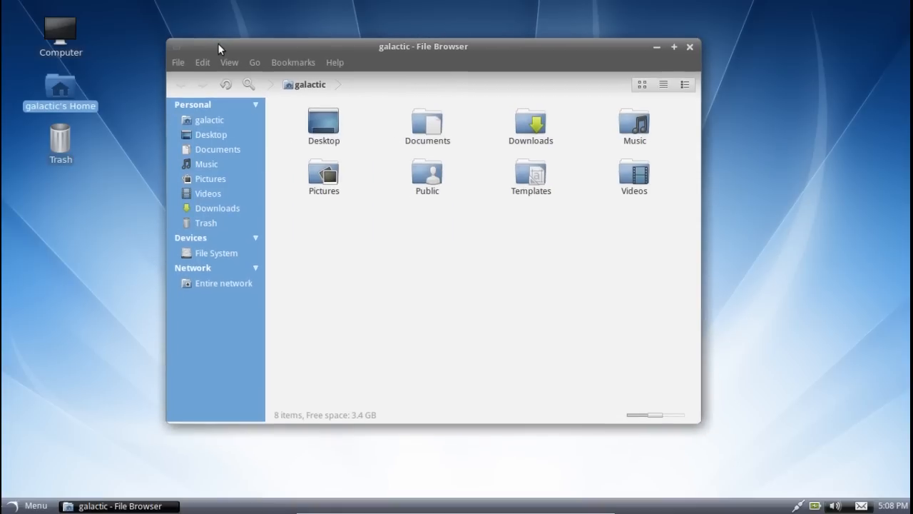
mouse_move(653, 29)
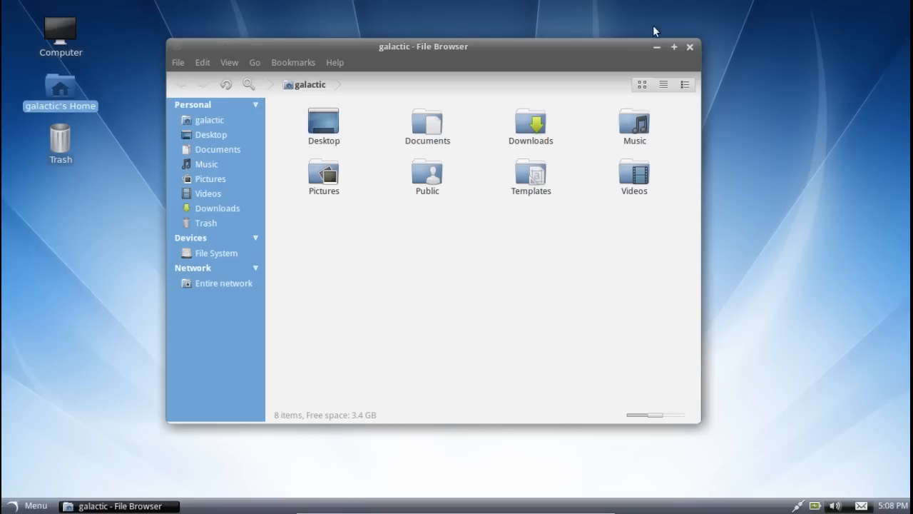
mouse_move(655, 56)
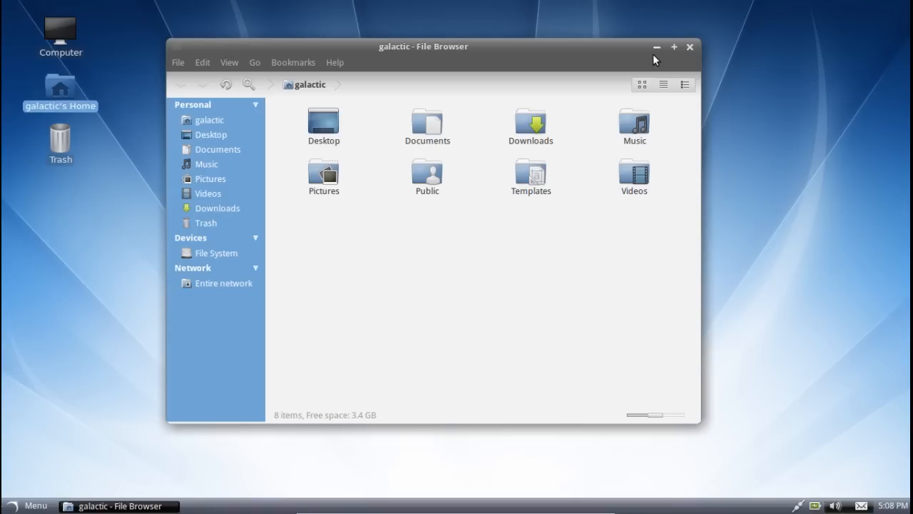
click(292, 63)
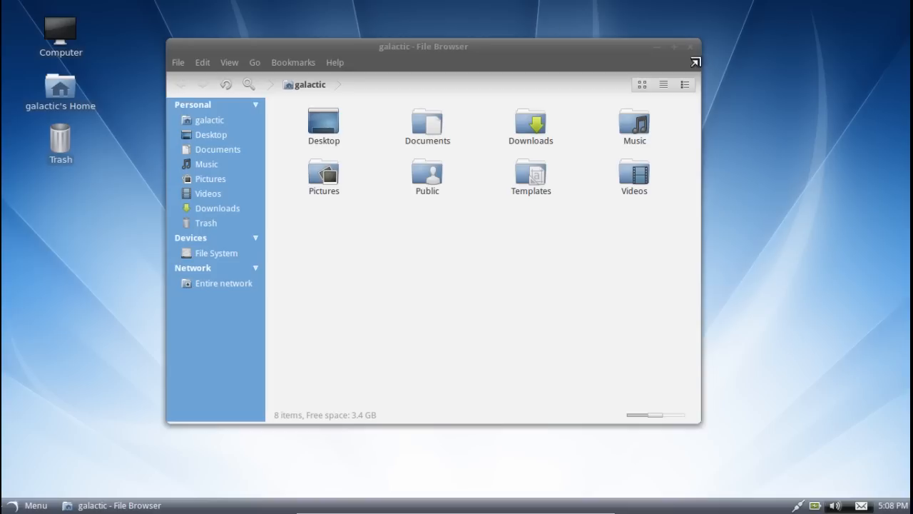
mouse_move(692, 46)
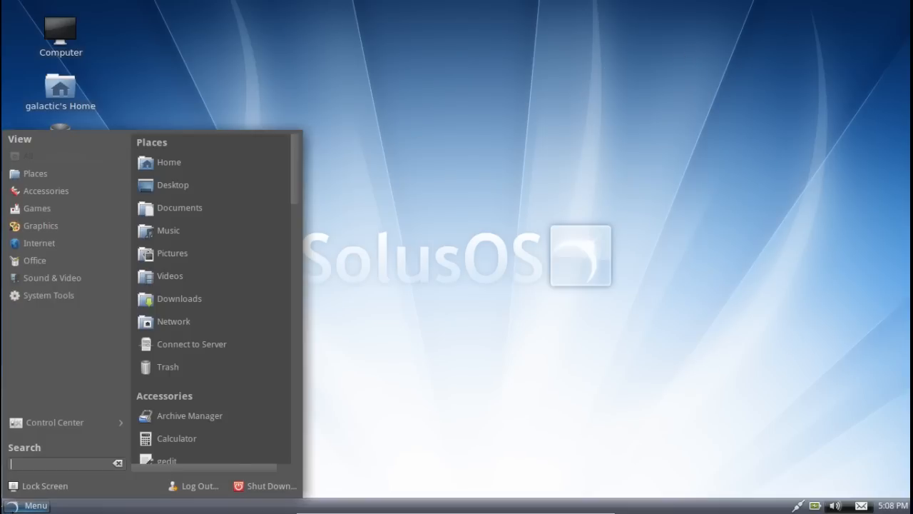
Step: Show the System Tools category in the SolusOS application menu
click(49, 294)
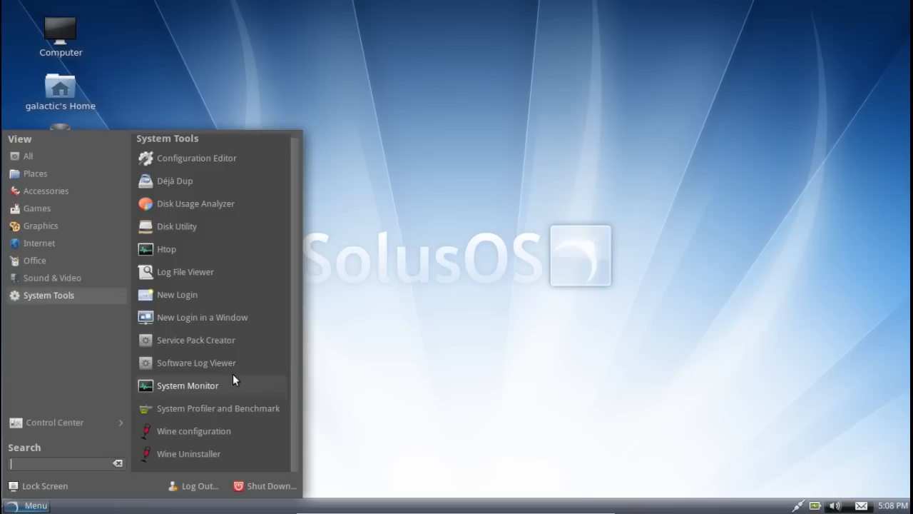
mouse_move(206, 286)
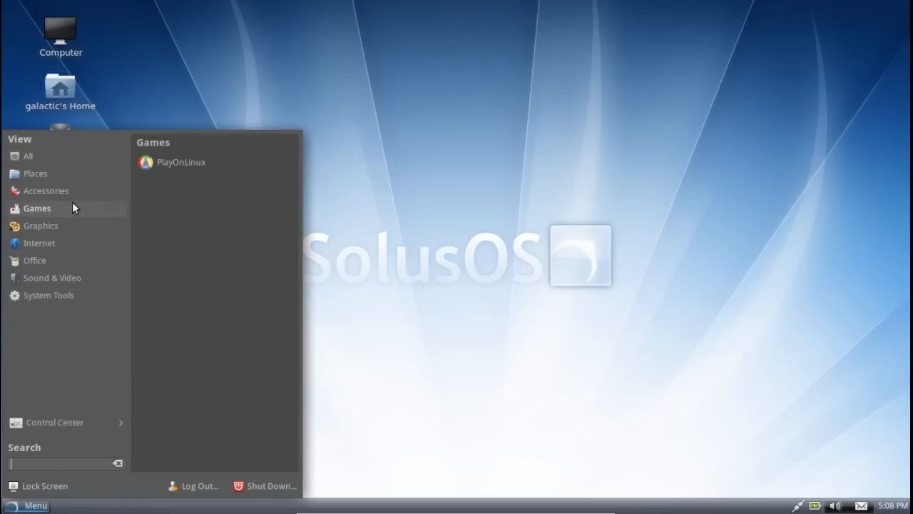
mouse_move(168, 171)
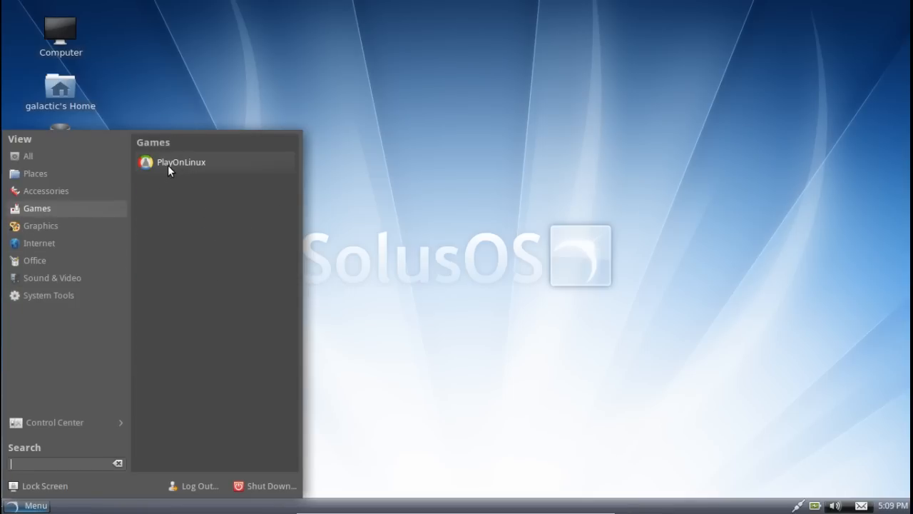
mouse_move(184, 178)
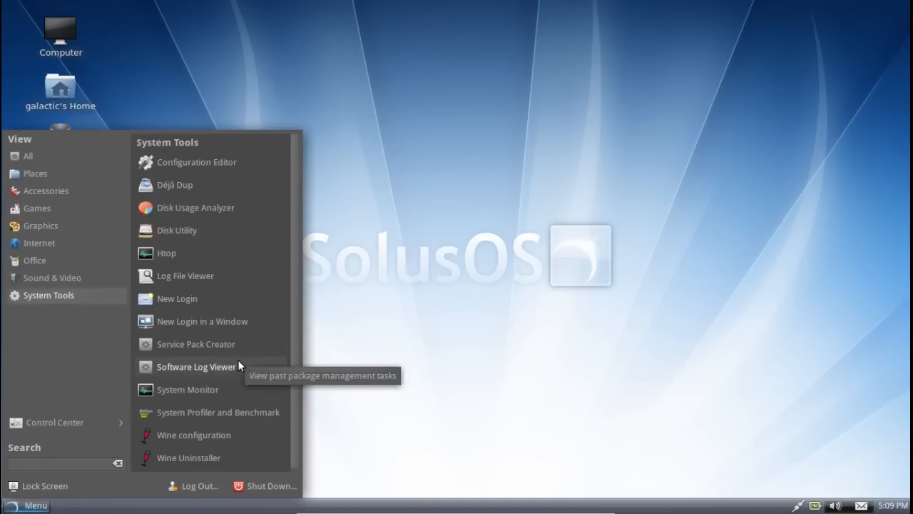
Step: Launch System Monitor showing the Resources tab's CPU, memory and network graphs
click(188, 390)
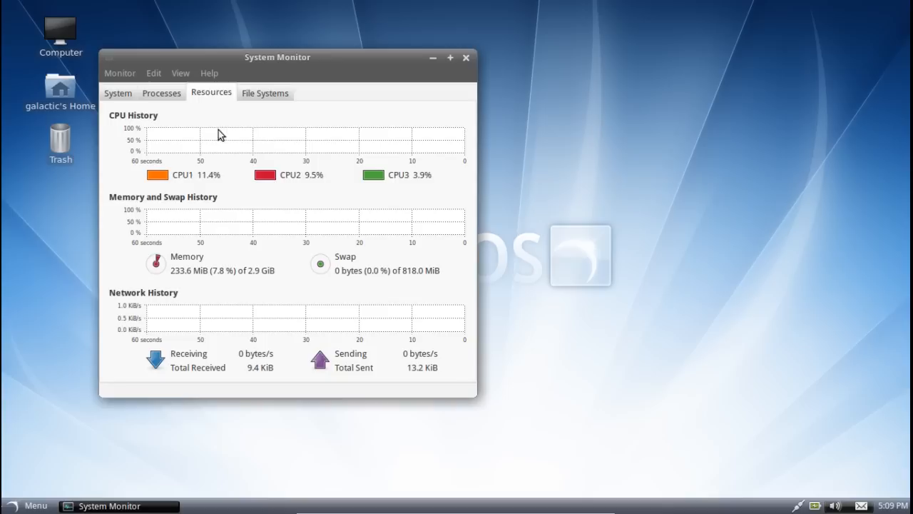
mouse_move(330, 177)
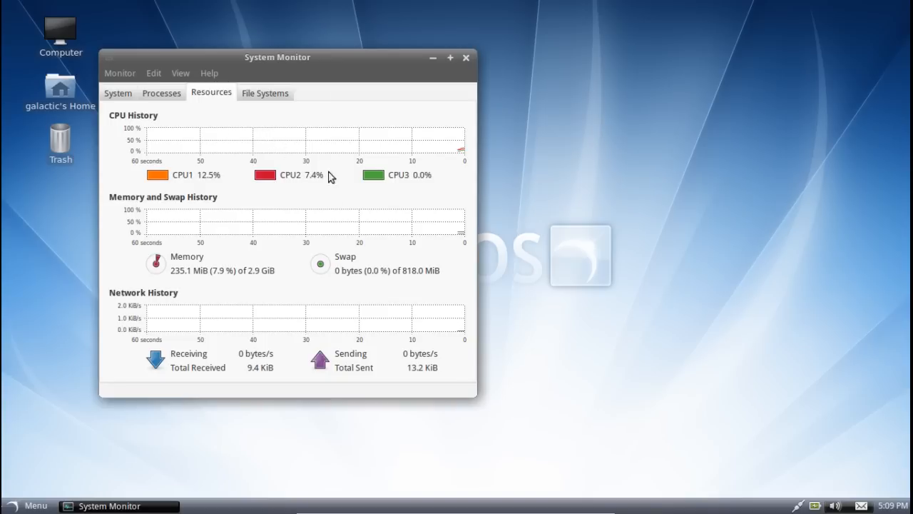
mouse_move(206, 269)
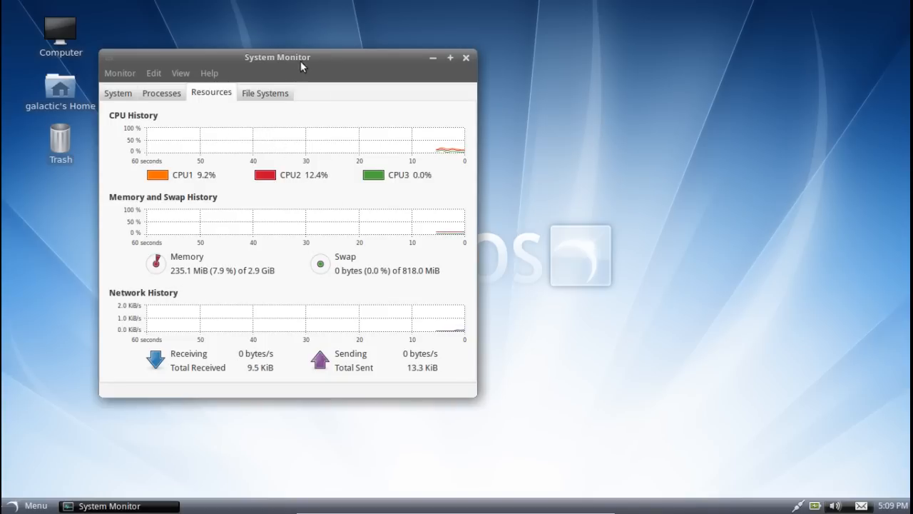
drag(300, 68, 323, 84)
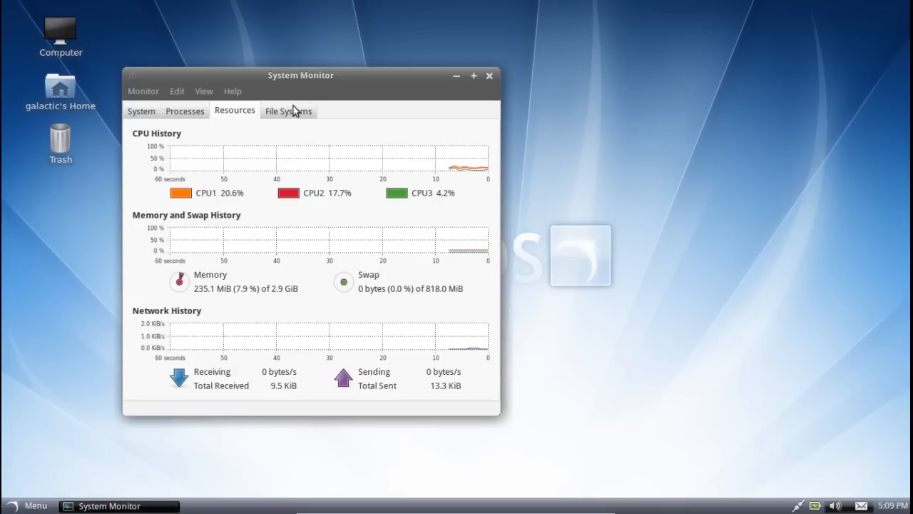
mouse_move(490, 77)
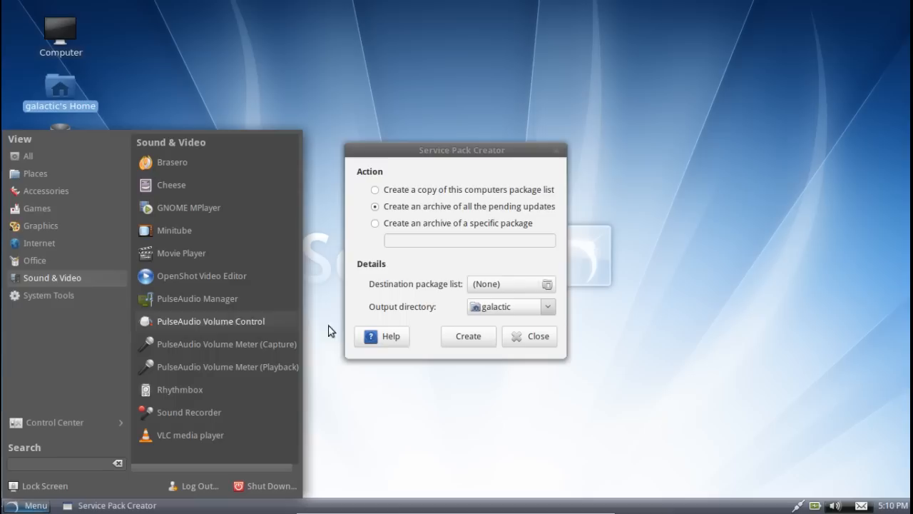
Step: Dismiss the application menu, leaving Service Pack Creator open on pending updates
click(48, 295)
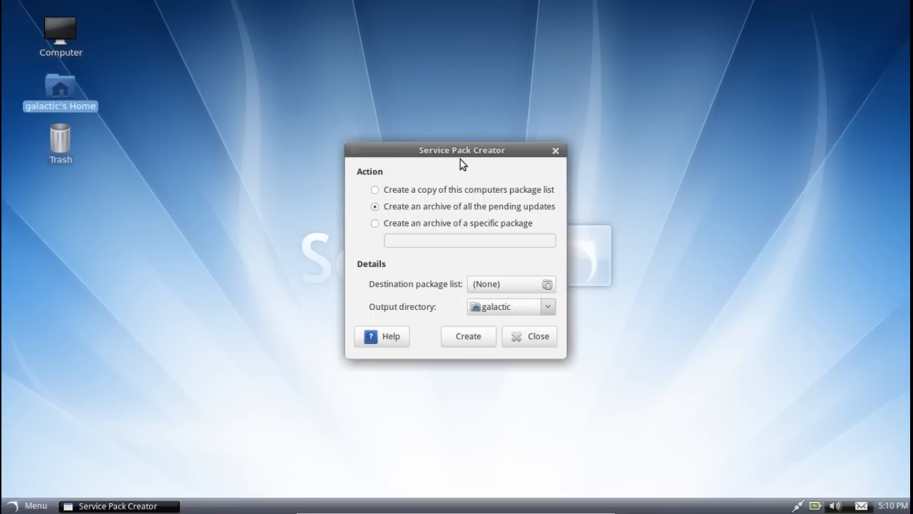
mouse_move(475, 177)
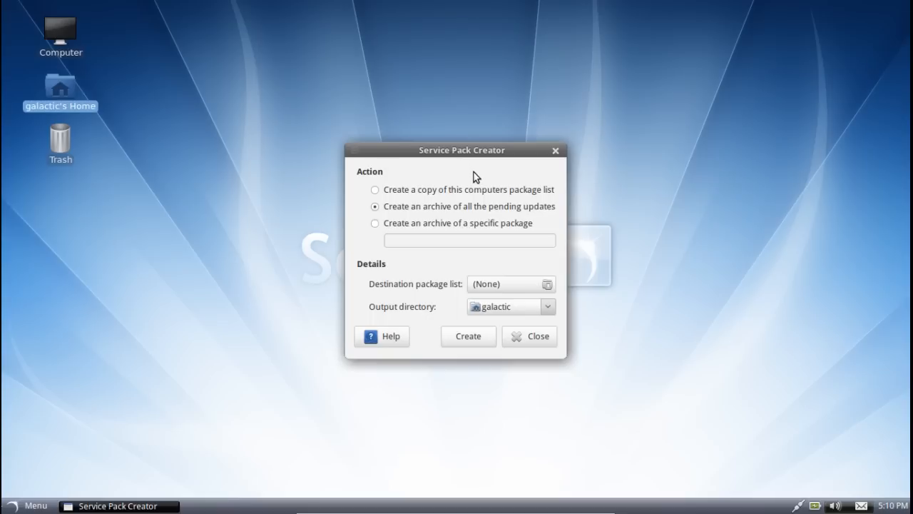
mouse_move(407, 229)
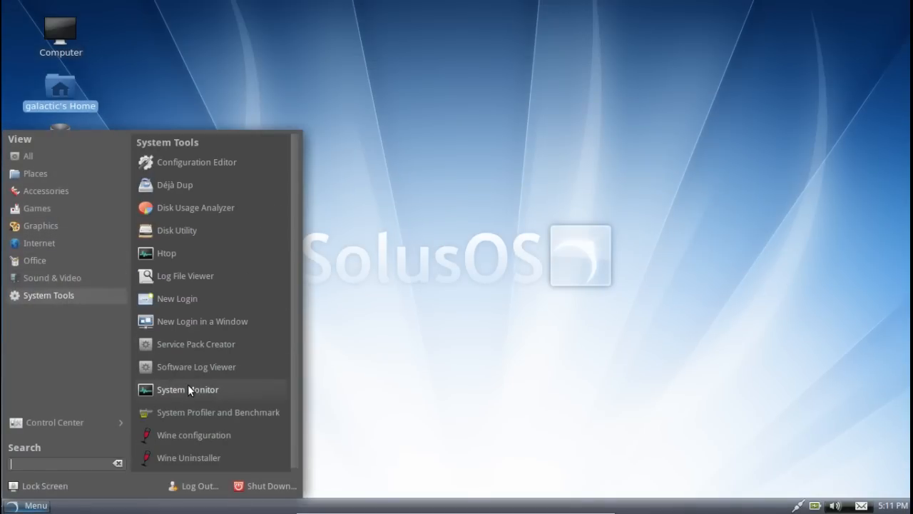
mouse_move(191, 375)
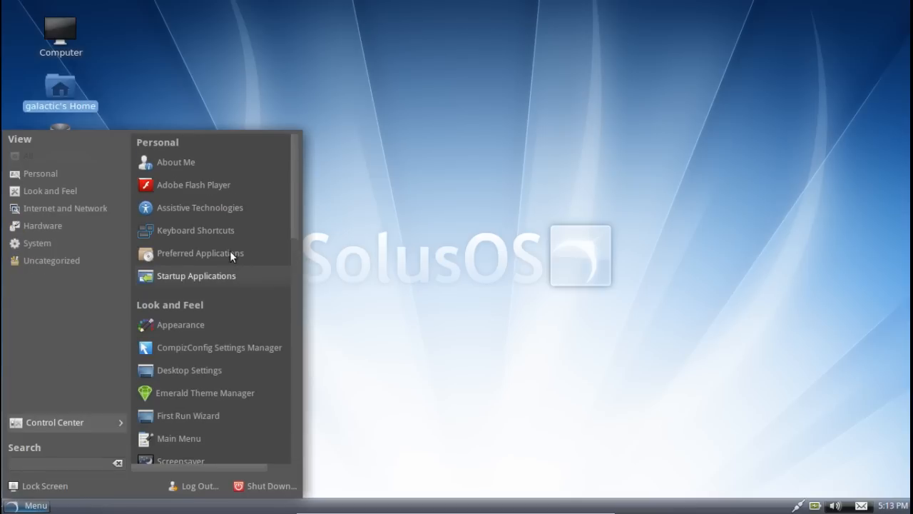
mouse_move(211, 184)
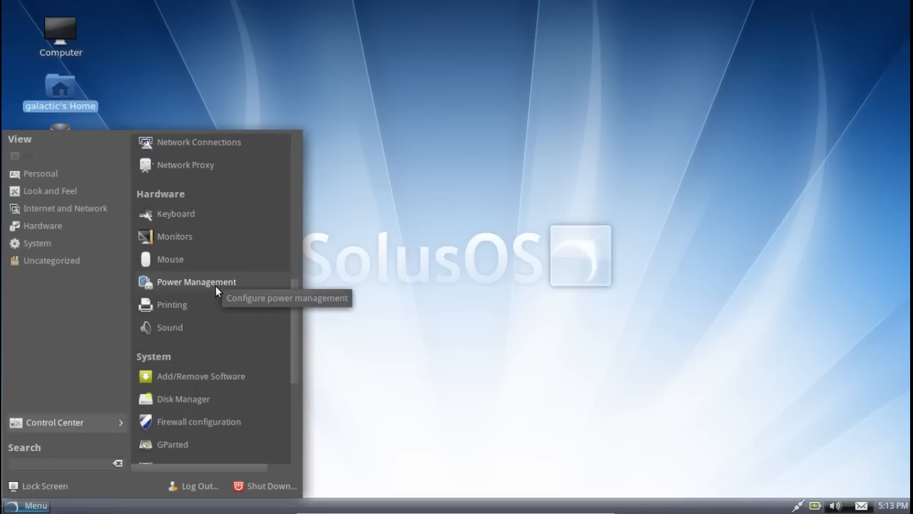
Step: Launch Add/Remove Software from the Control Center, showing its package categories
click(200, 376)
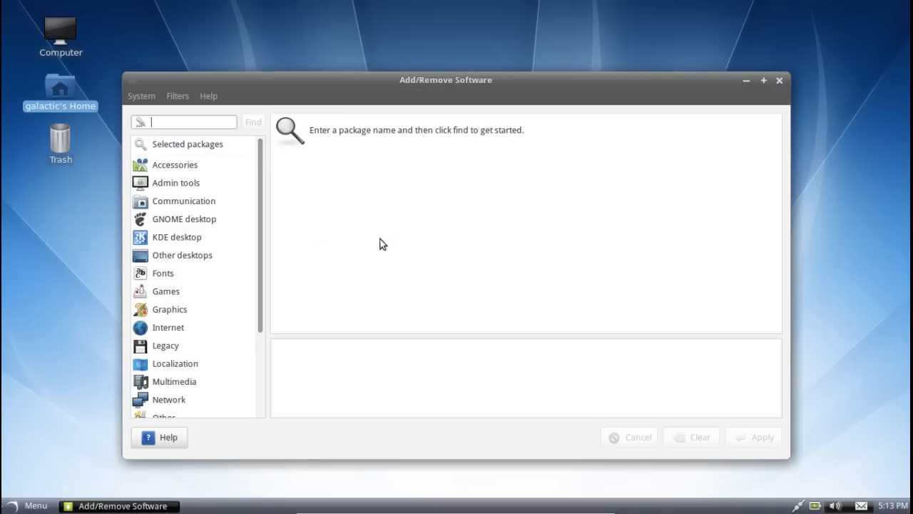
mouse_move(240, 197)
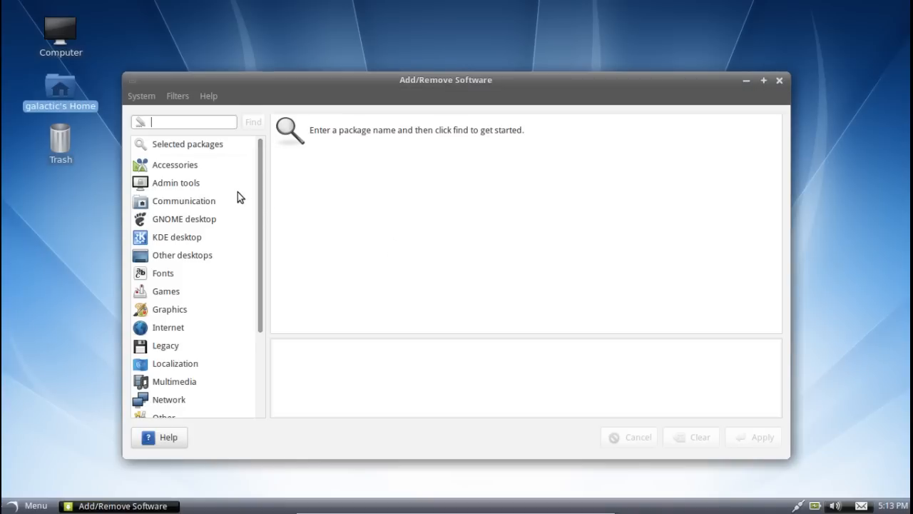
mouse_move(29, 420)
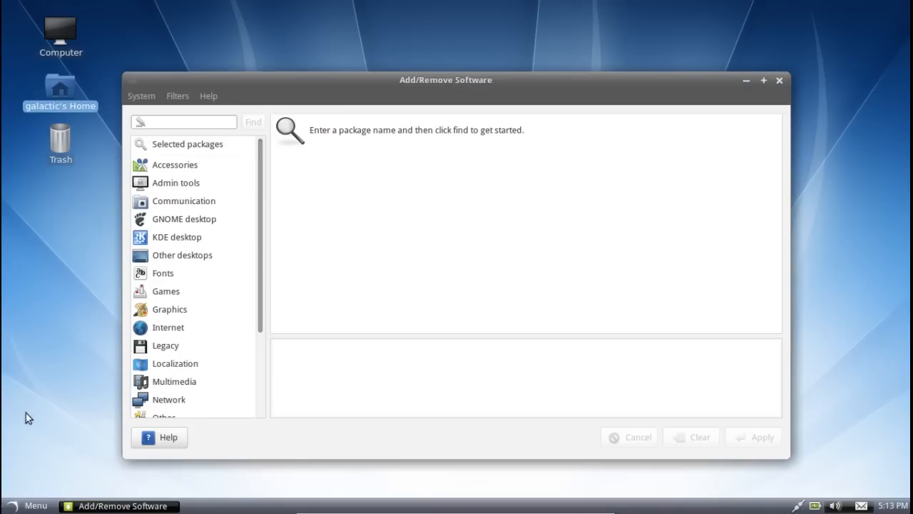
click(32, 503)
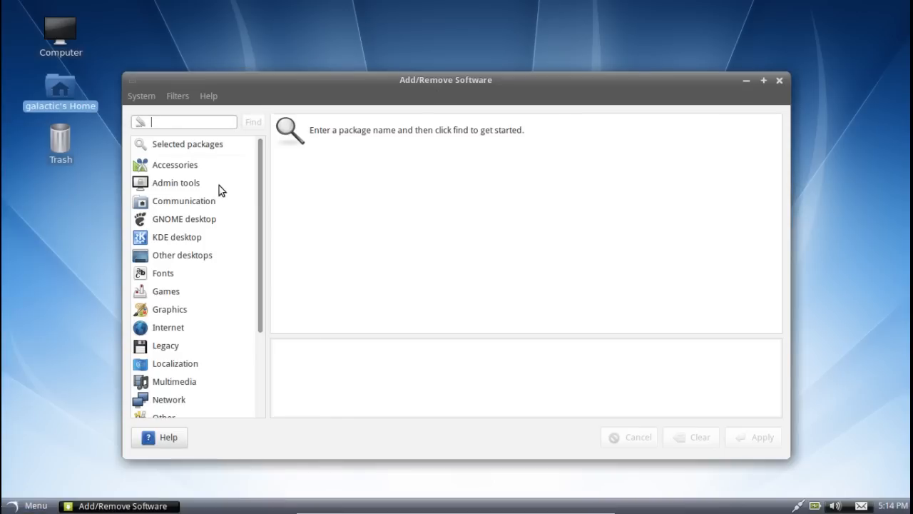
mouse_move(208, 308)
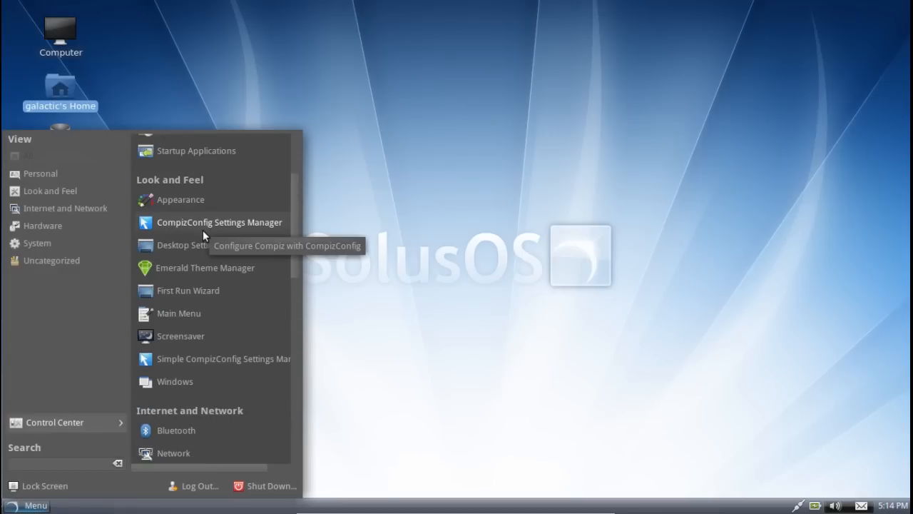
mouse_move(199, 255)
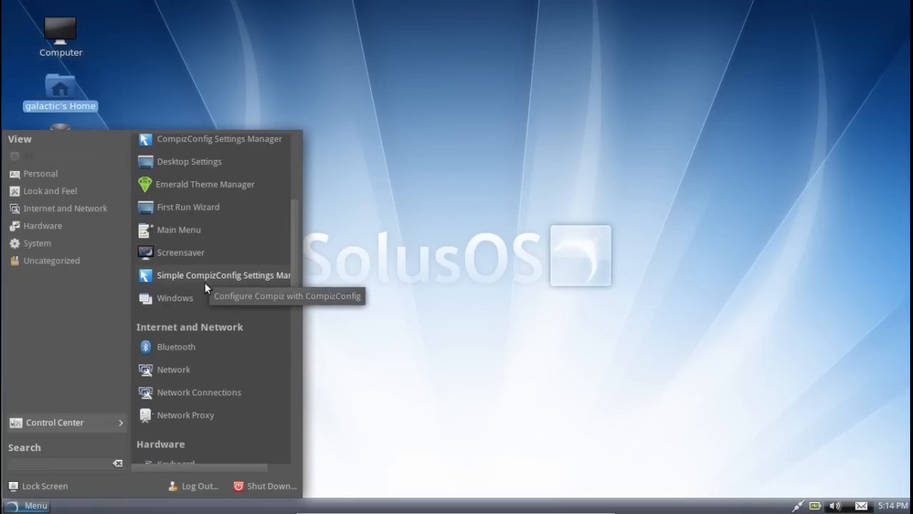
Step: Step the First Run Wizard through Network connections, Graphics drivers and Software updates to Finished and close it
click(188, 205)
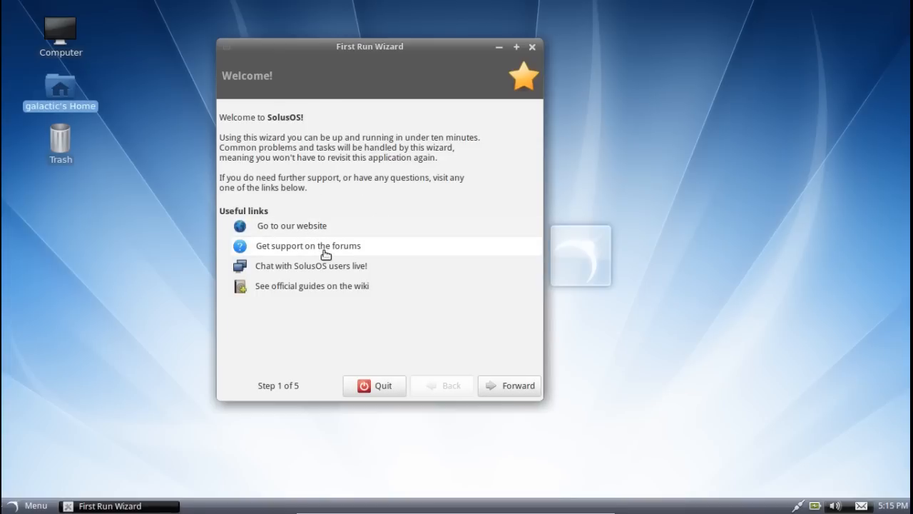
mouse_move(513, 377)
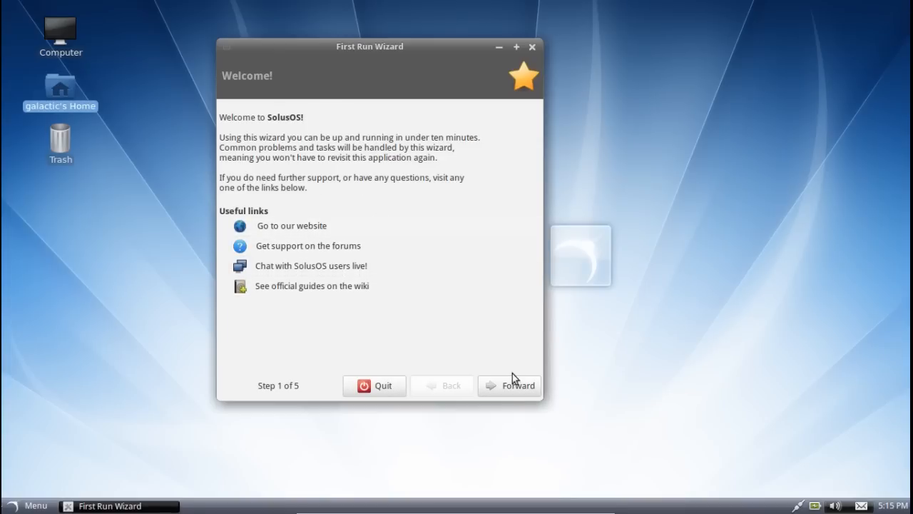
click(518, 385)
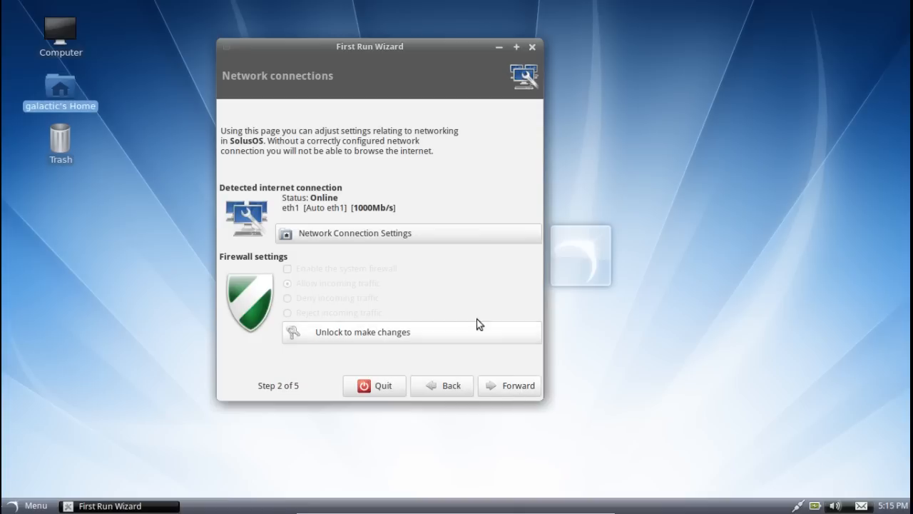
mouse_move(442, 300)
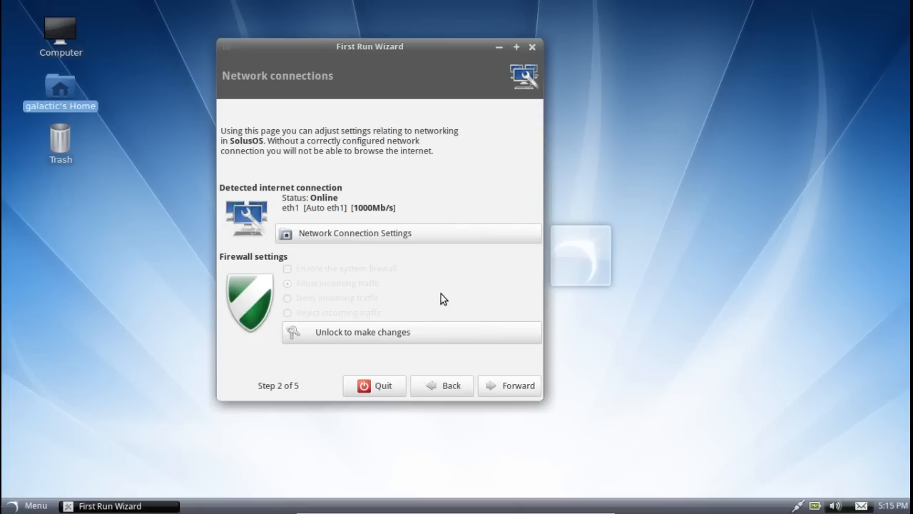
mouse_move(496, 374)
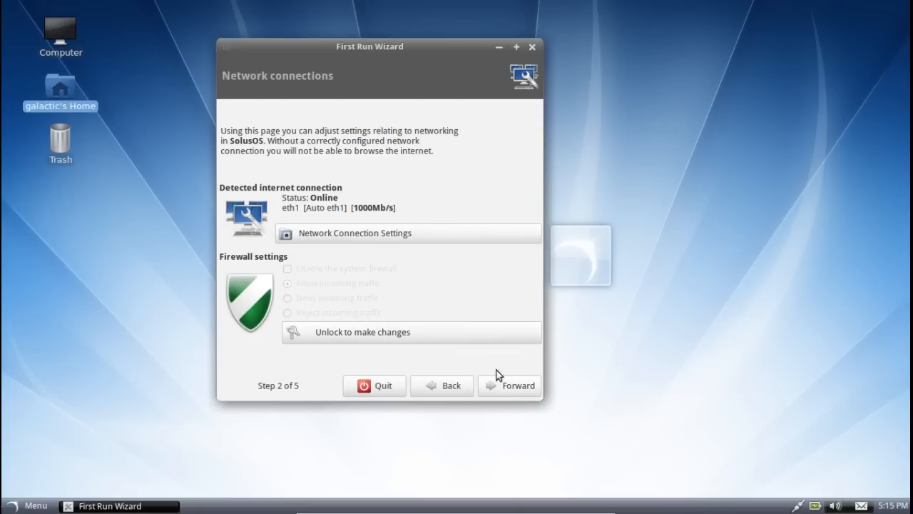
click(517, 385)
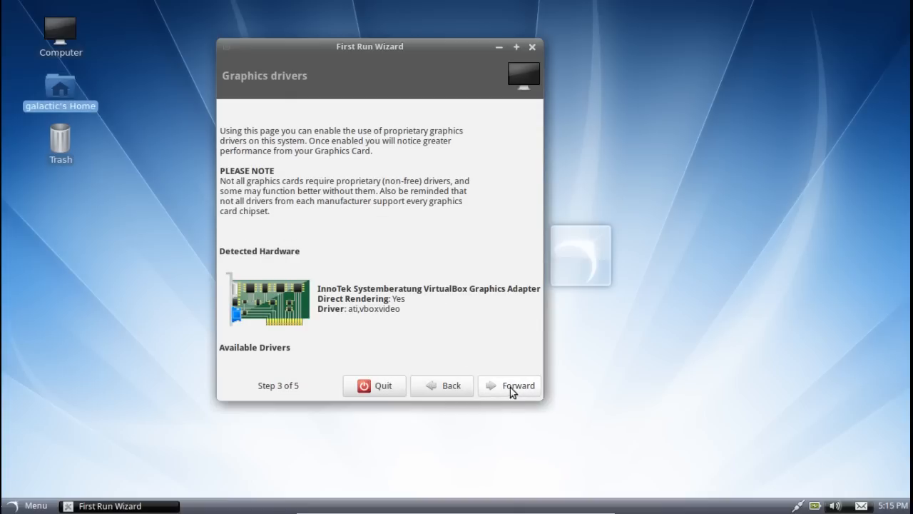
mouse_move(483, 312)
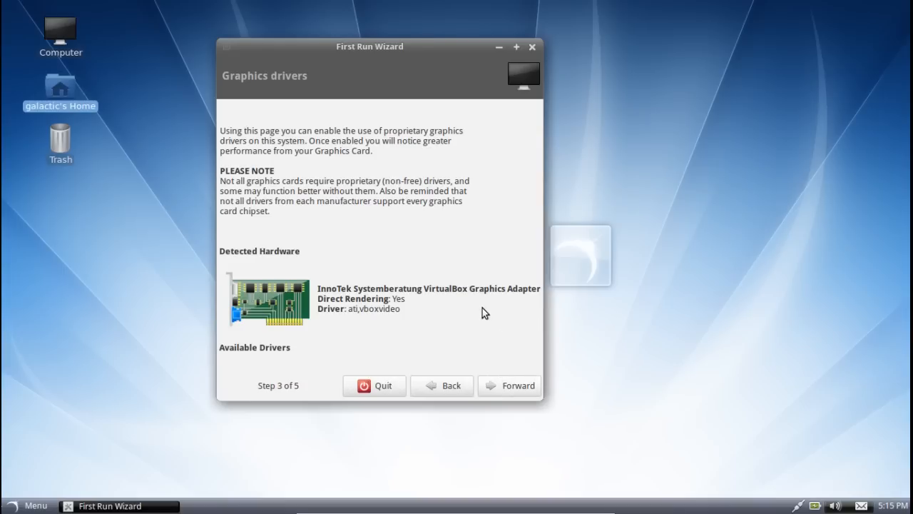
mouse_move(516, 377)
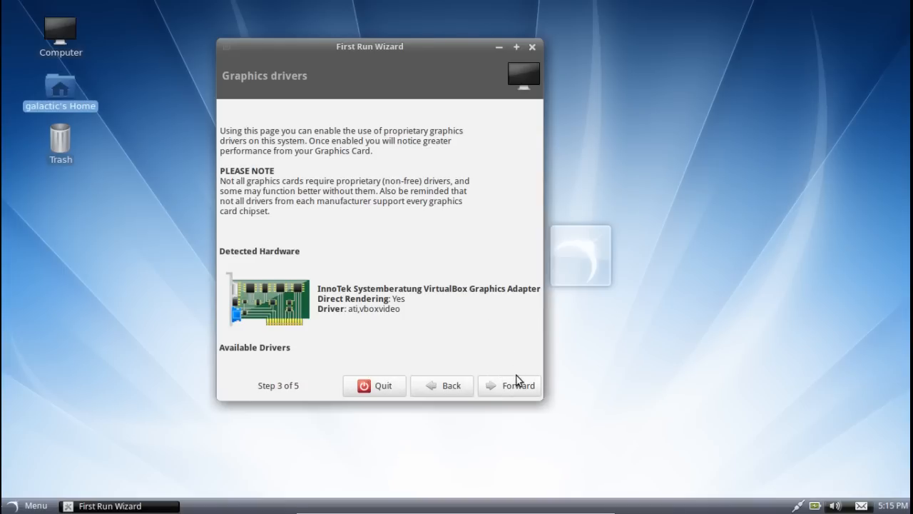
click(516, 385)
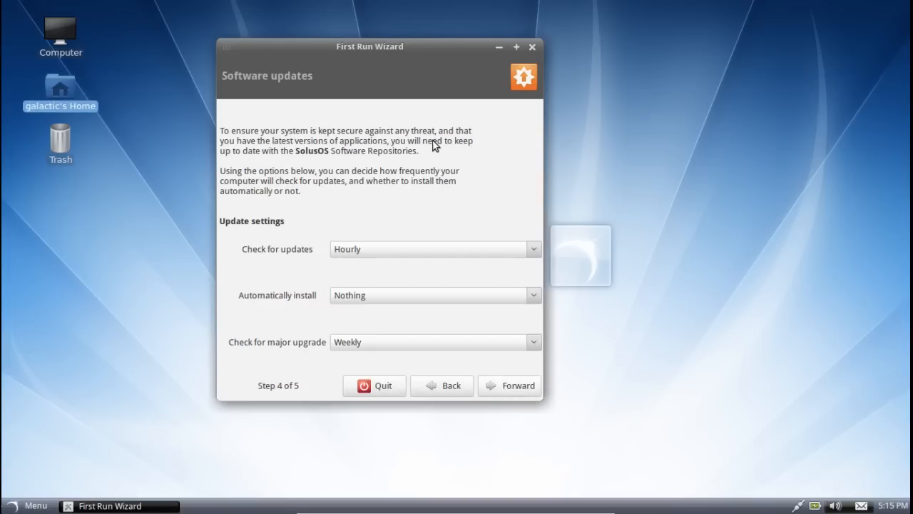
mouse_move(477, 257)
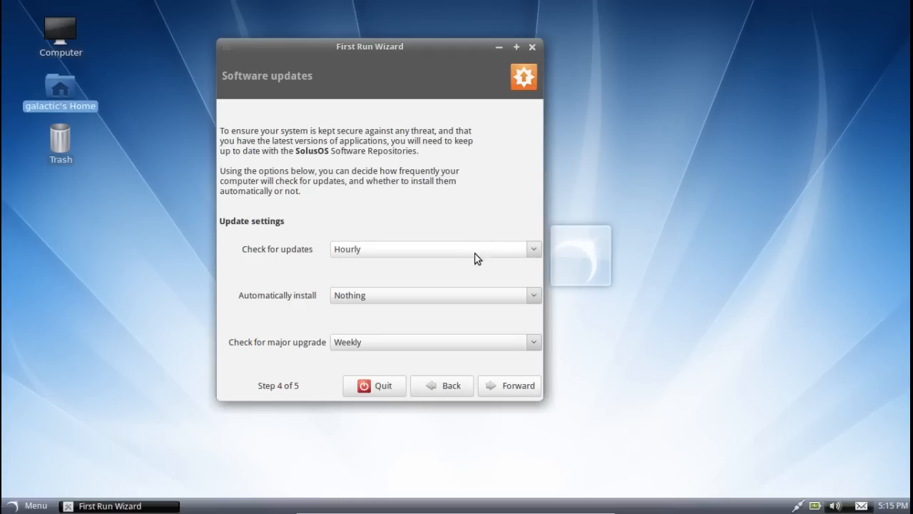
click(516, 385)
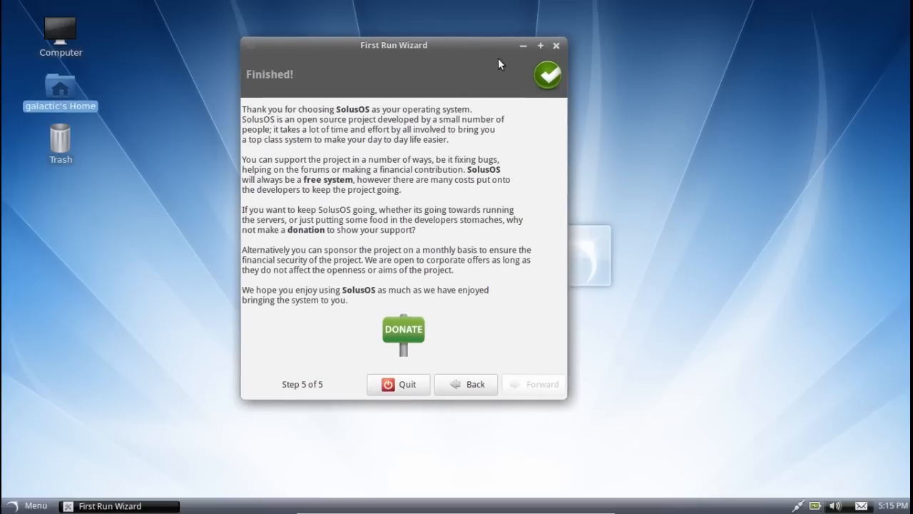
mouse_move(535, 85)
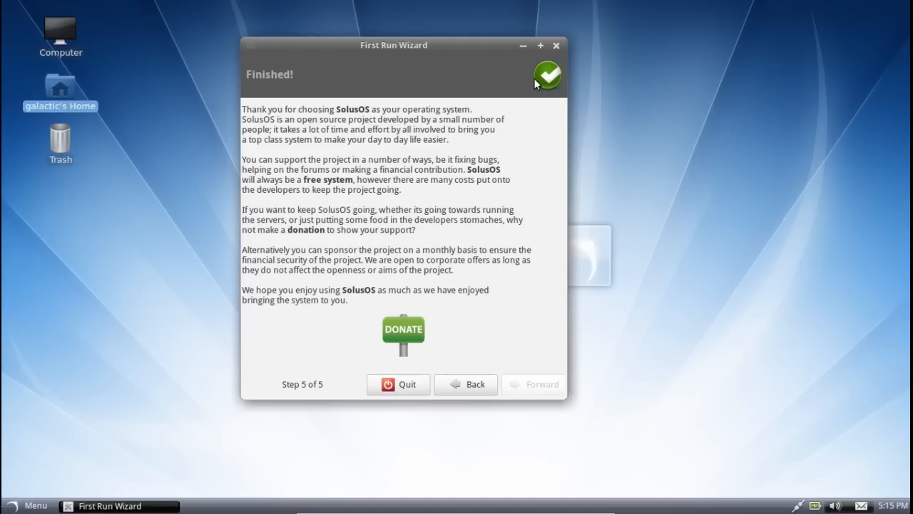
mouse_move(497, 67)
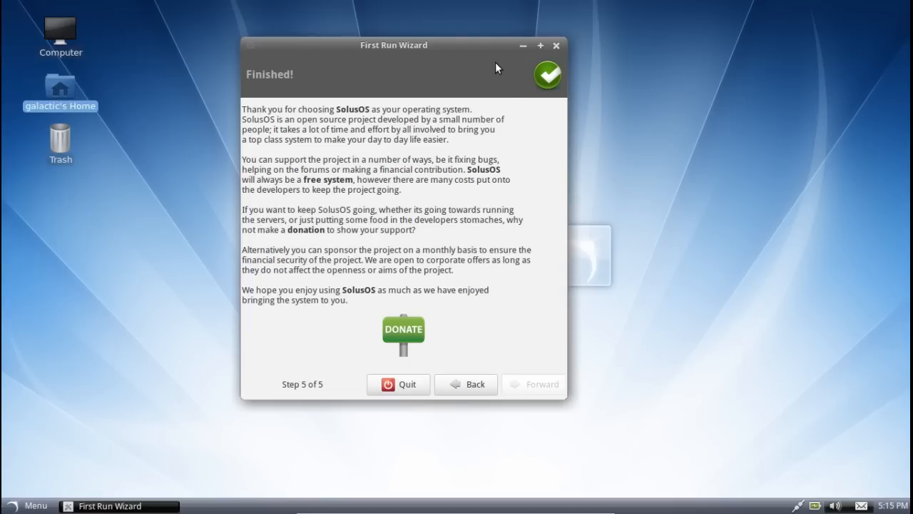
click(35, 504)
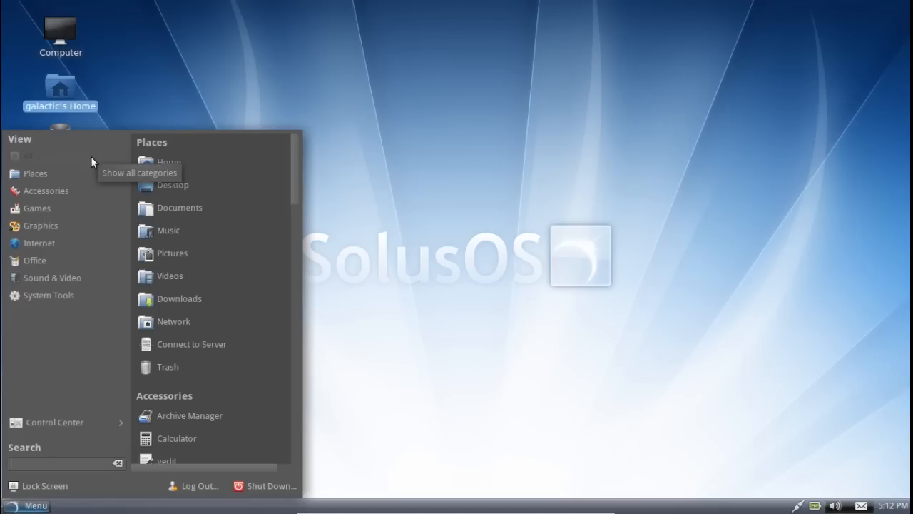
Step: Dismiss the application menu to return to the empty desktop
click(513, 129)
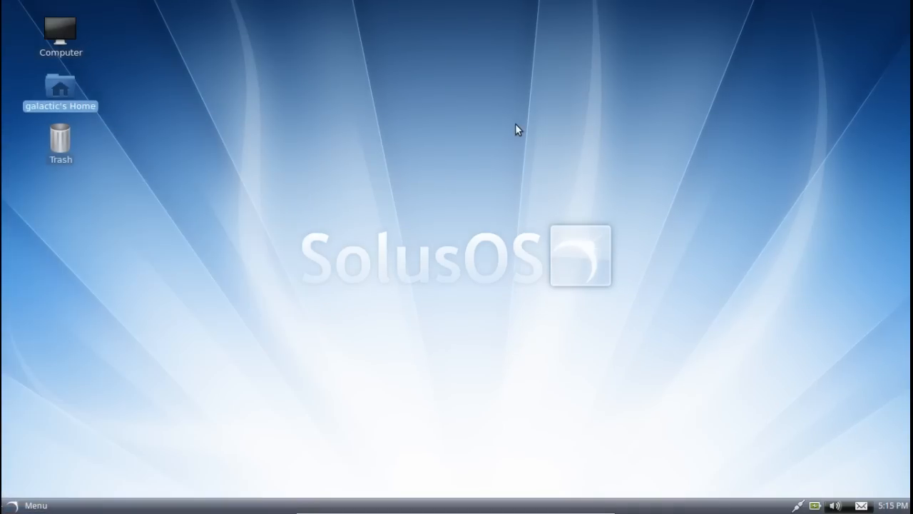